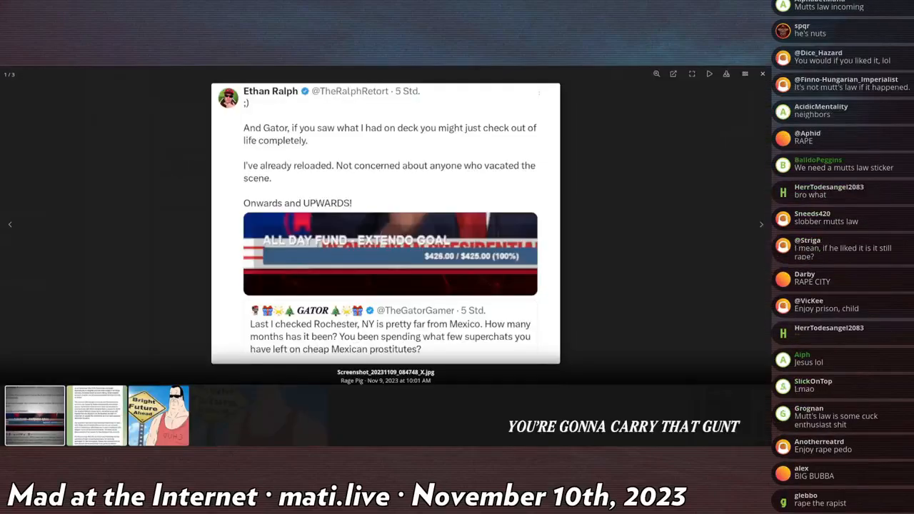
Step: Scroll through the fund-goal tweet screenshot and the X post page beneath it
{"action": "scroll", "scroll_direction": "down", "scroll_amount": 3}
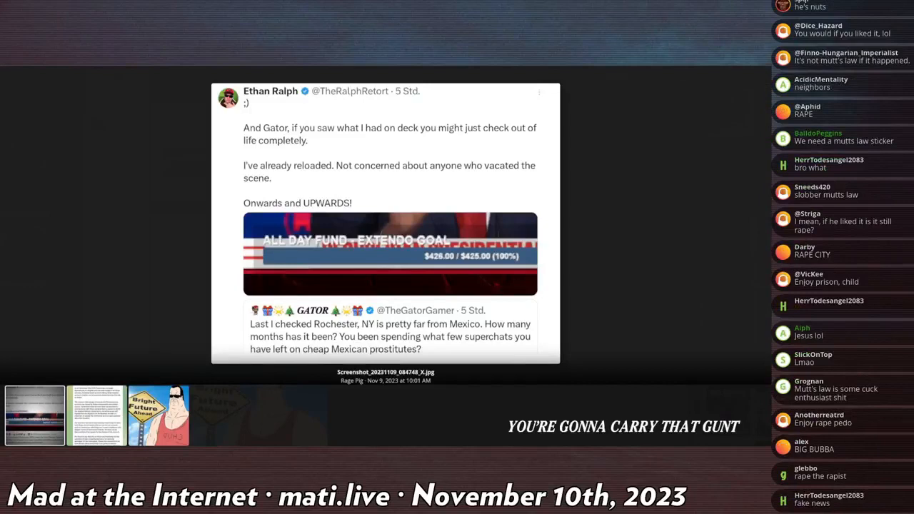
{"action": "scroll", "scroll_direction": "down", "scroll_amount": 3}
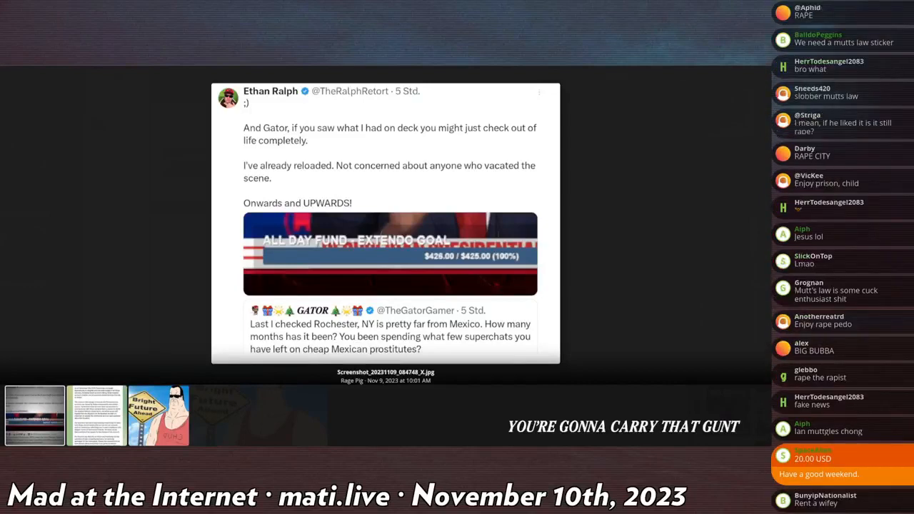
{"action": "scroll", "scroll_direction": "down", "scroll_amount": 3}
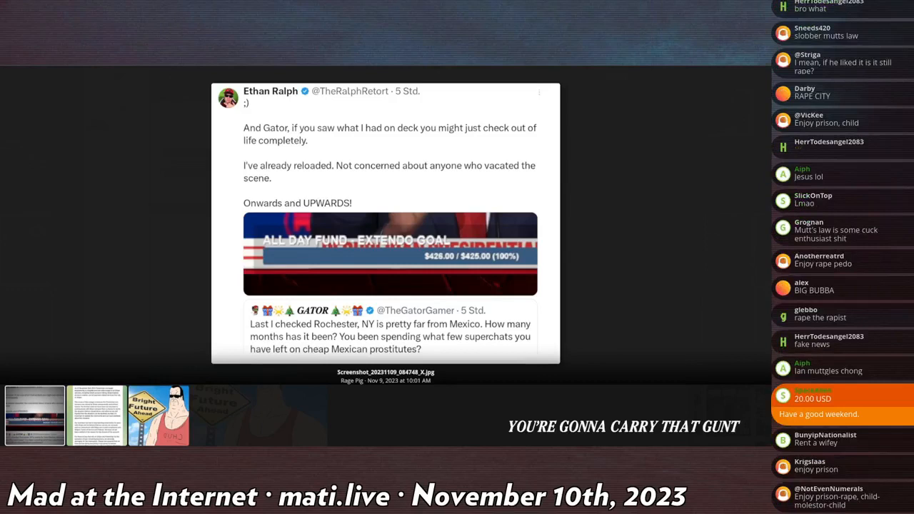
{"action": "scroll", "scroll_direction": "down", "scroll_amount": 3}
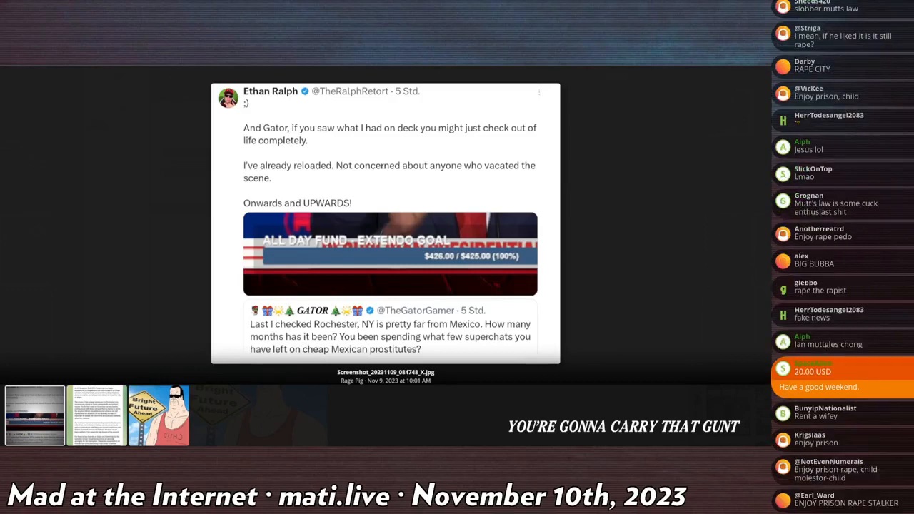
{"action": "scroll", "scroll_direction": "down", "scroll_amount": 3}
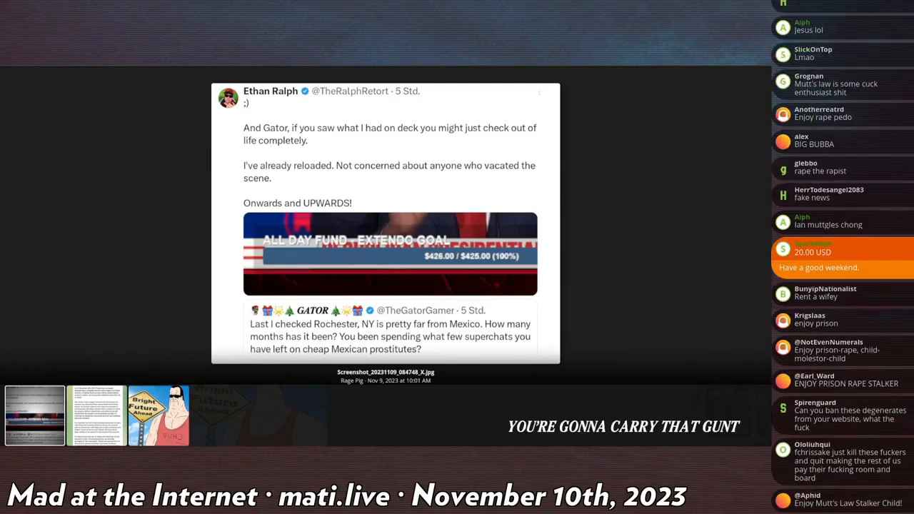
{"action": "scroll", "scroll_direction": "down", "scroll_amount": 3}
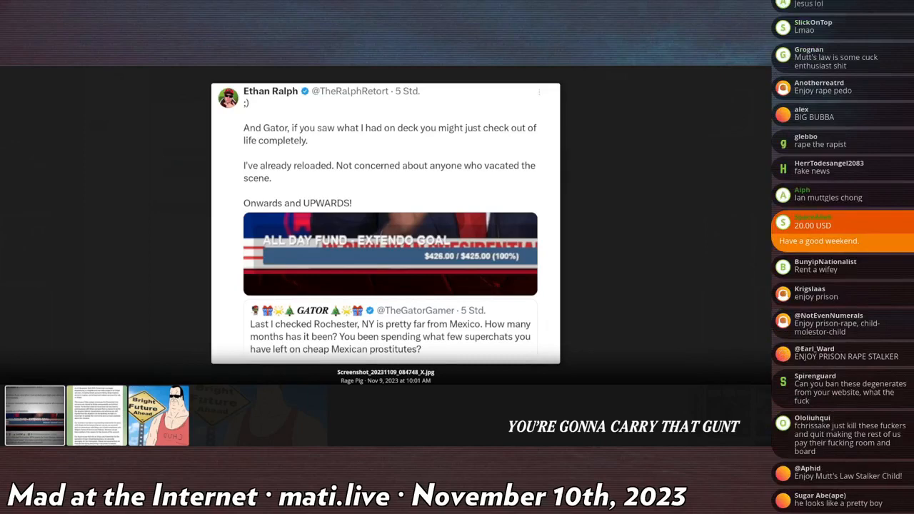
{"action": "scroll", "scroll_direction": "down", "scroll_amount": 3}
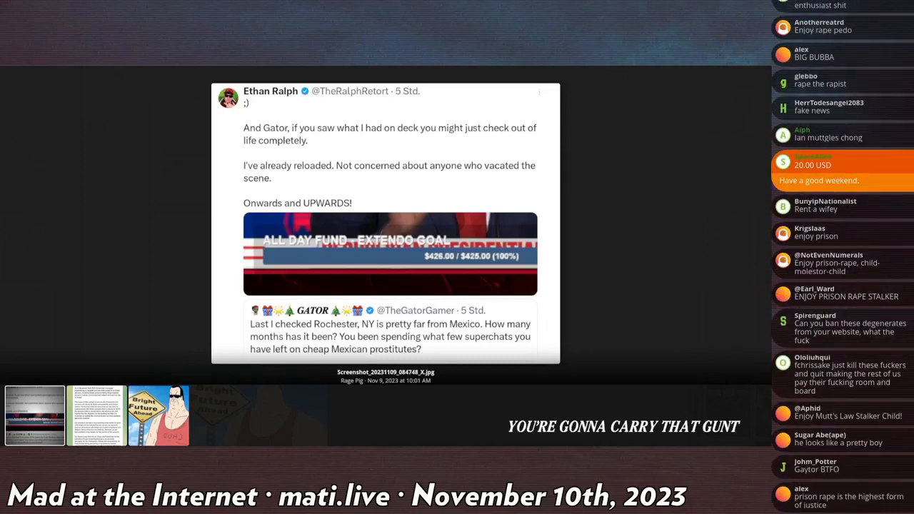
{"action": "scroll", "scroll_direction": "down", "scroll_amount": 3}
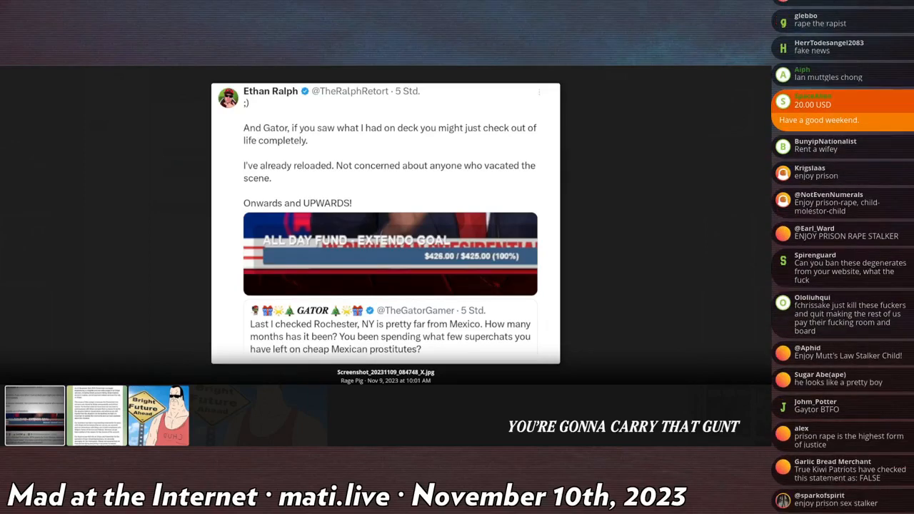
{"action": "scroll", "scroll_direction": "down", "scroll_amount": 3}
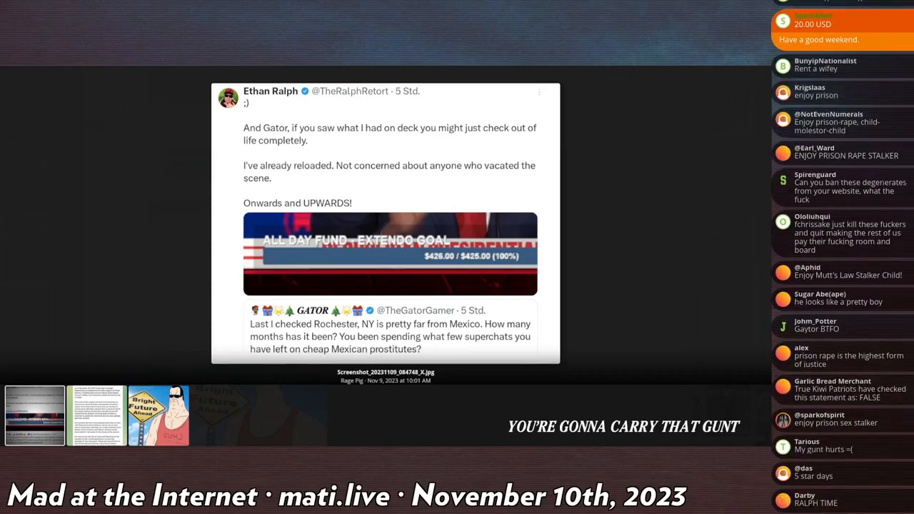
{"action": "scroll", "scroll_direction": "down", "scroll_amount": 3}
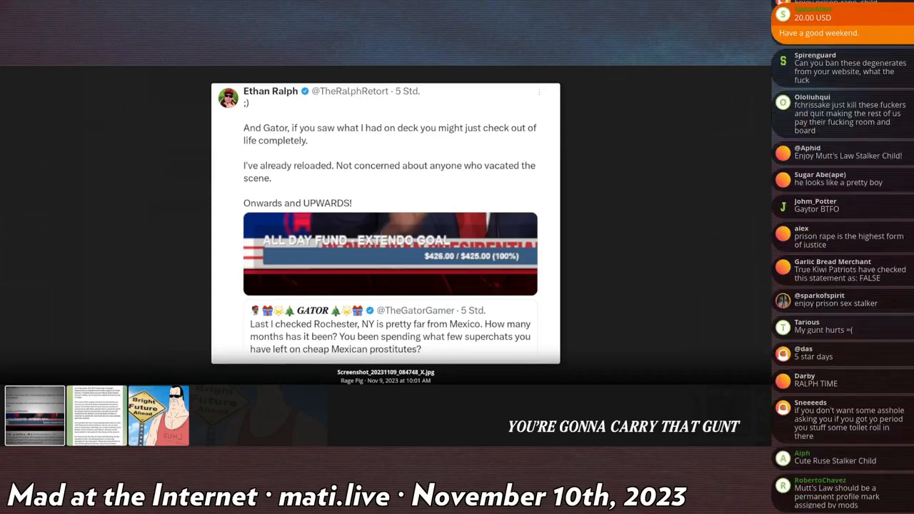
{"action": "scroll", "scroll_direction": "down", "scroll_amount": 3}
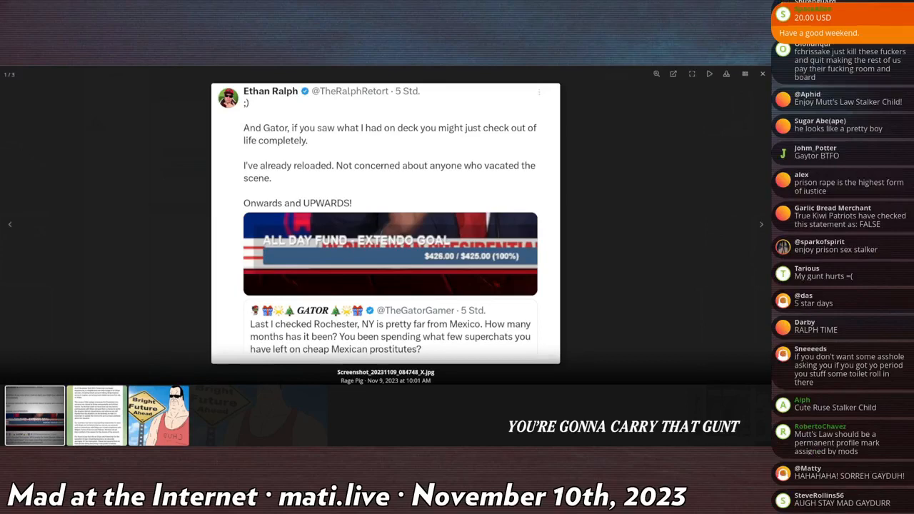
{"action": "scroll", "scroll_direction": "down", "scroll_amount": 3}
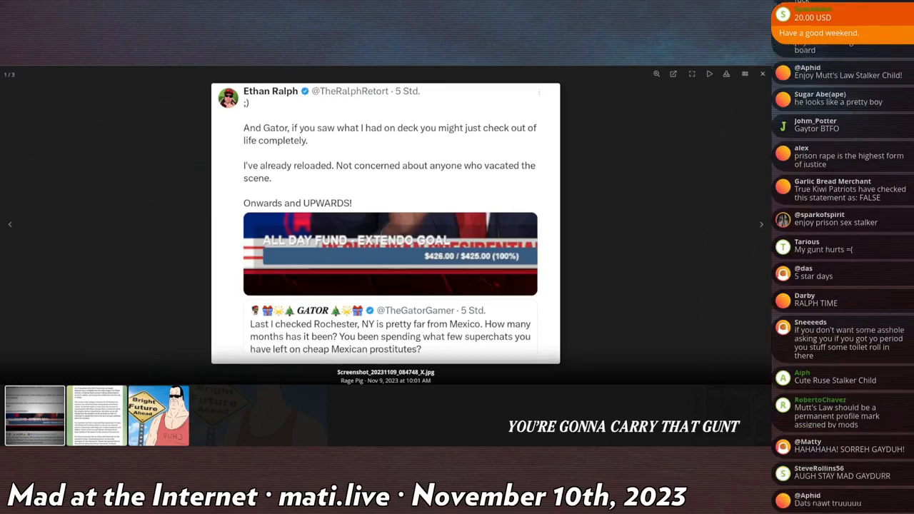
{"action": "scroll", "scroll_direction": "down", "scroll_amount": 3}
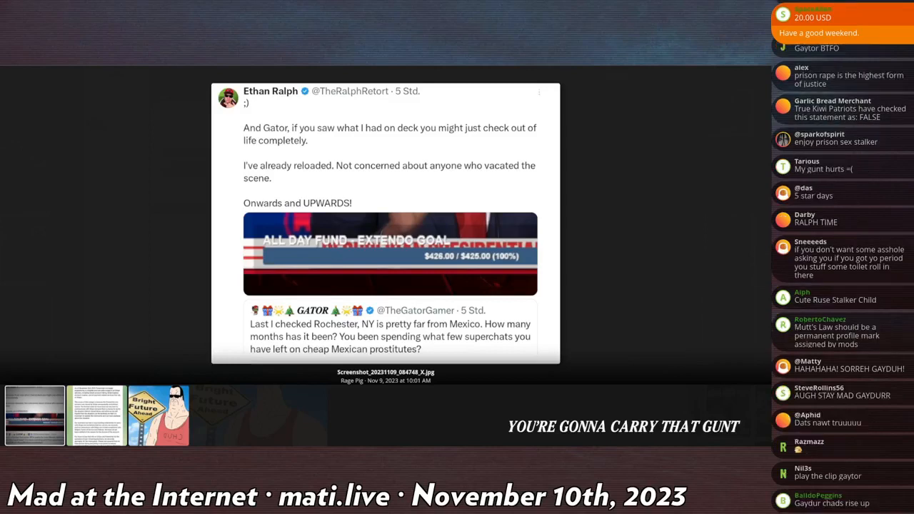
{"action": "scroll", "scroll_direction": "down", "scroll_amount": 3}
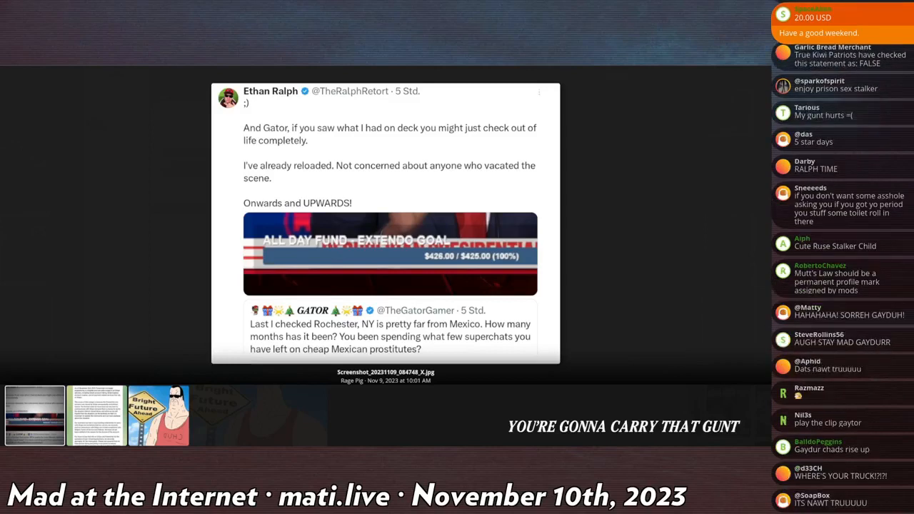
{"action": "scroll", "scroll_direction": "down", "scroll_amount": 3}
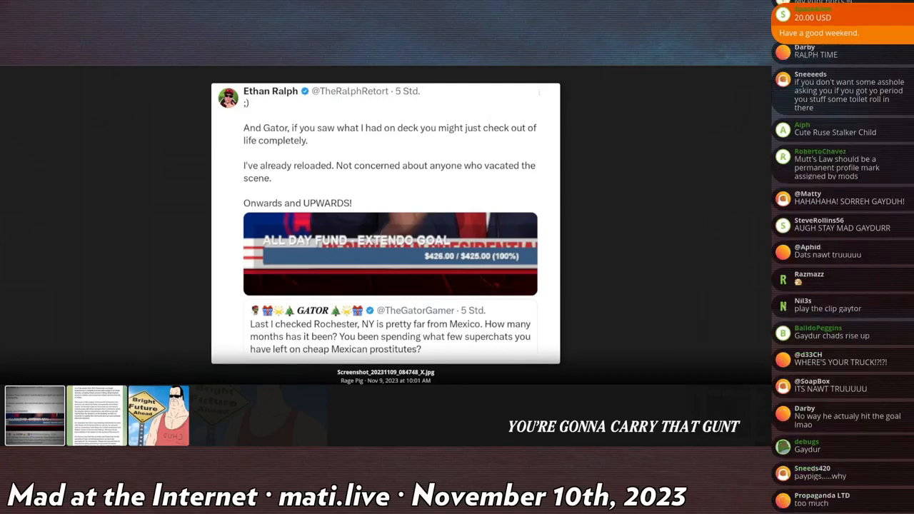
{"action": "scroll", "scroll_direction": "up", "scroll_amount": 3}
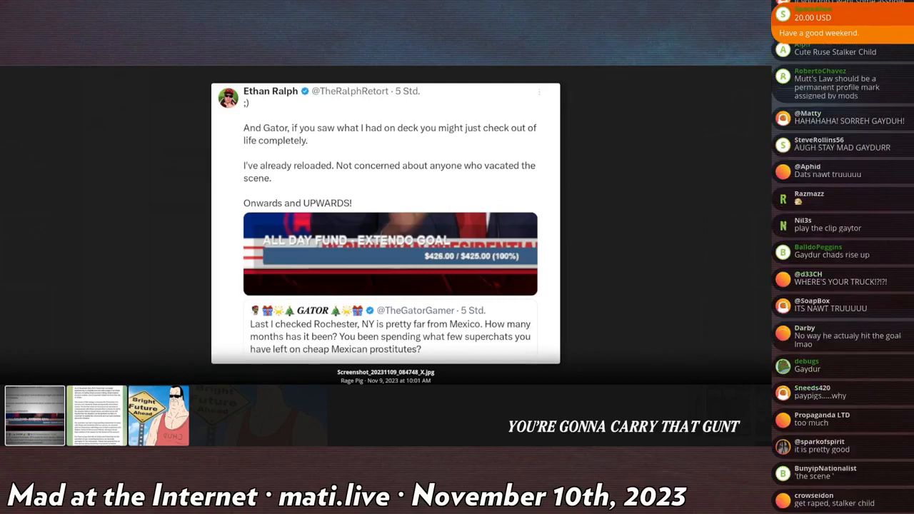
{"action": "scroll", "scroll_direction": "down", "scroll_amount": 3}
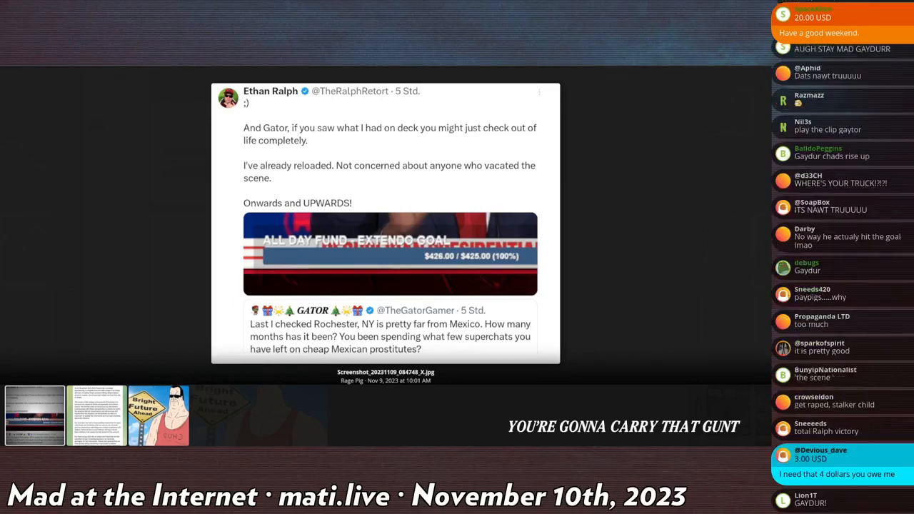
{"action": "scroll", "scroll_direction": "down", "scroll_amount": 3}
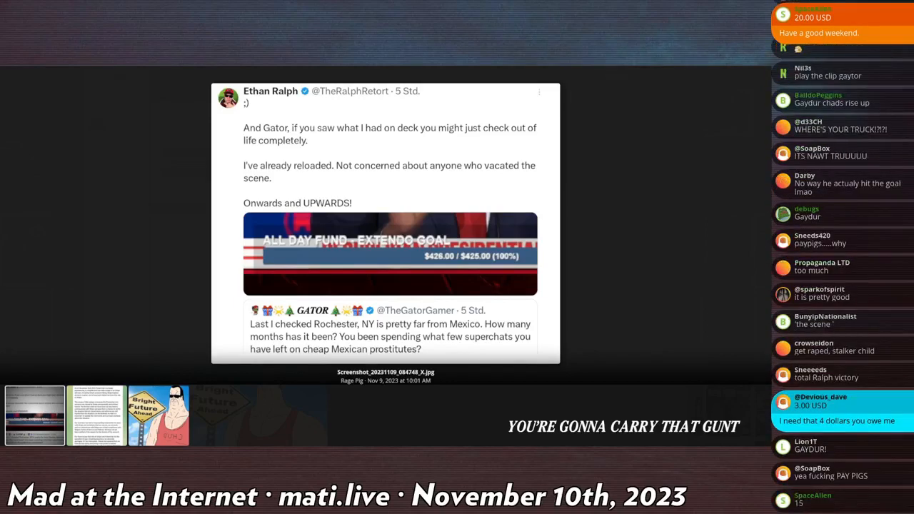
{"action": "scroll", "scroll_direction": "down", "scroll_amount": 3}
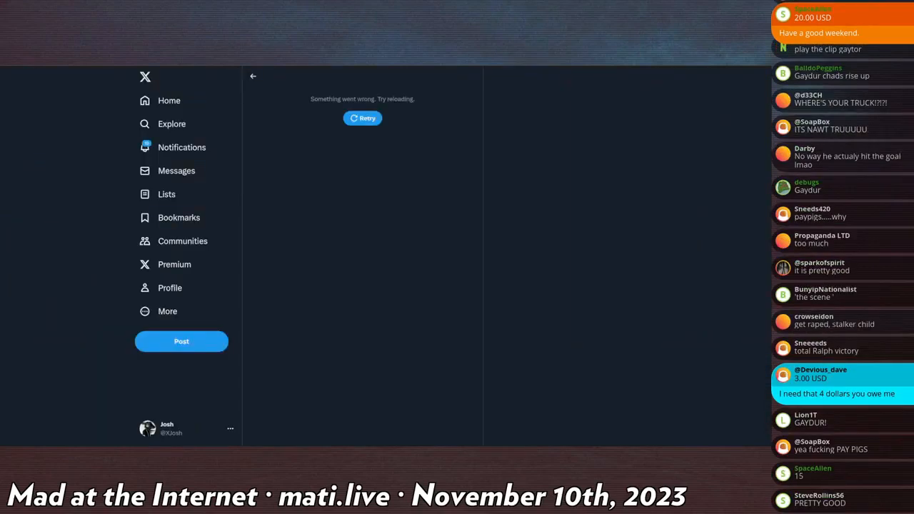
{"action": "left_click", "coordinate": [363, 117]}
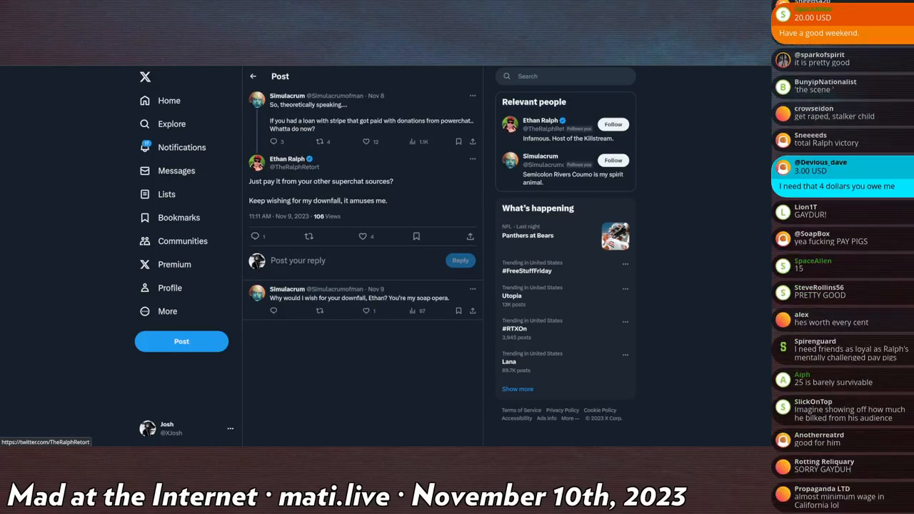
{"action": "scroll", "scroll_direction": "down", "scroll_amount": 3}
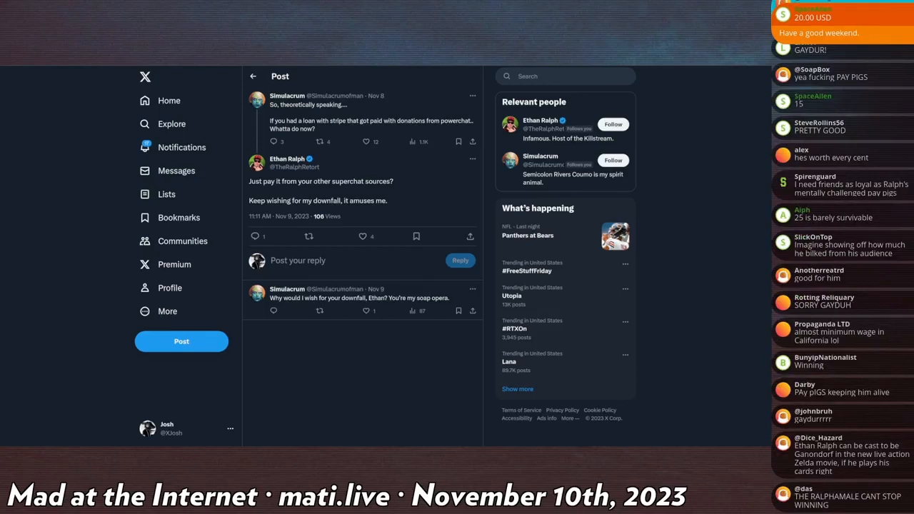
{"action": "scroll", "scroll_direction": "down", "scroll_amount": 3}
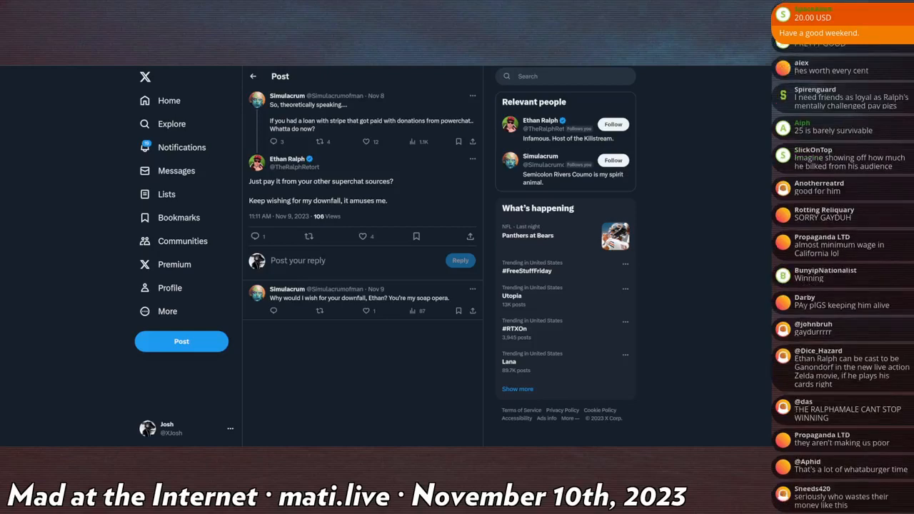
{"action": "scroll", "scroll_direction": "down", "scroll_amount": 3}
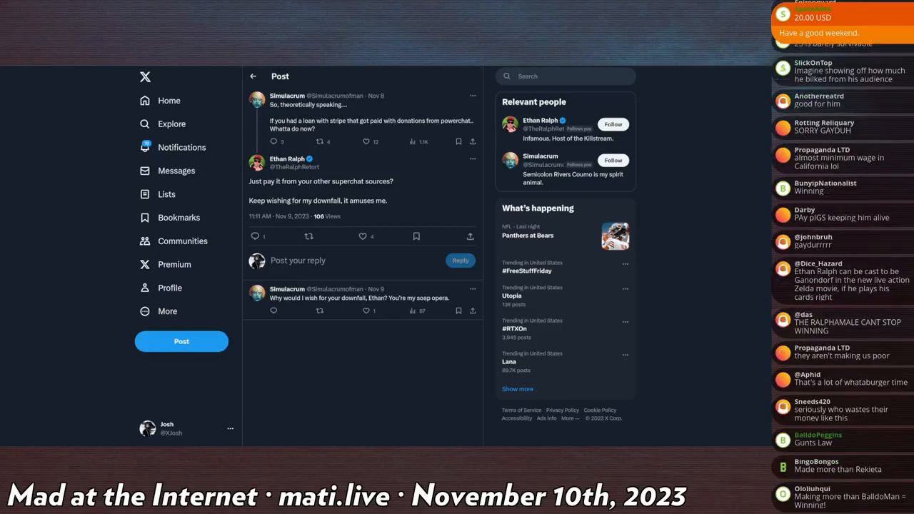
{"action": "scroll", "scroll_direction": "down", "scroll_amount": 3}
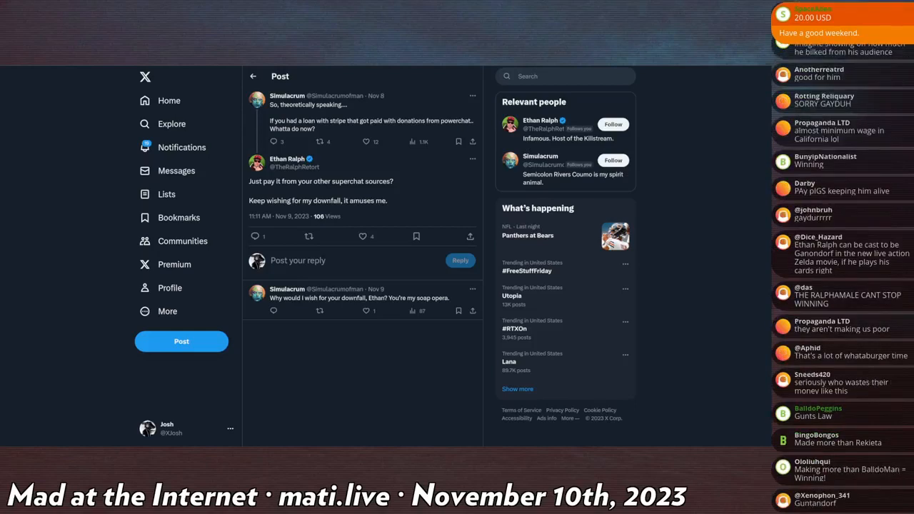
{"action": "scroll", "scroll_direction": "down", "scroll_amount": 3}
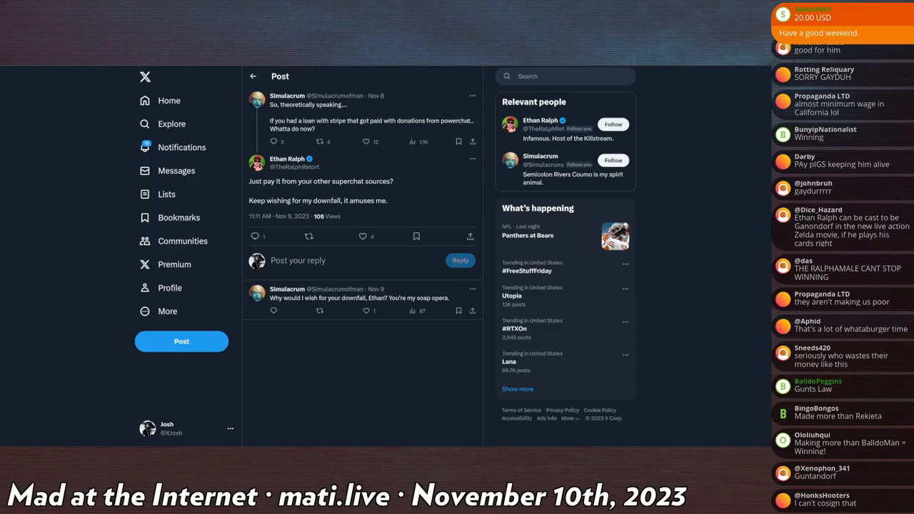
{"action": "scroll", "scroll_direction": "down", "scroll_amount": 3}
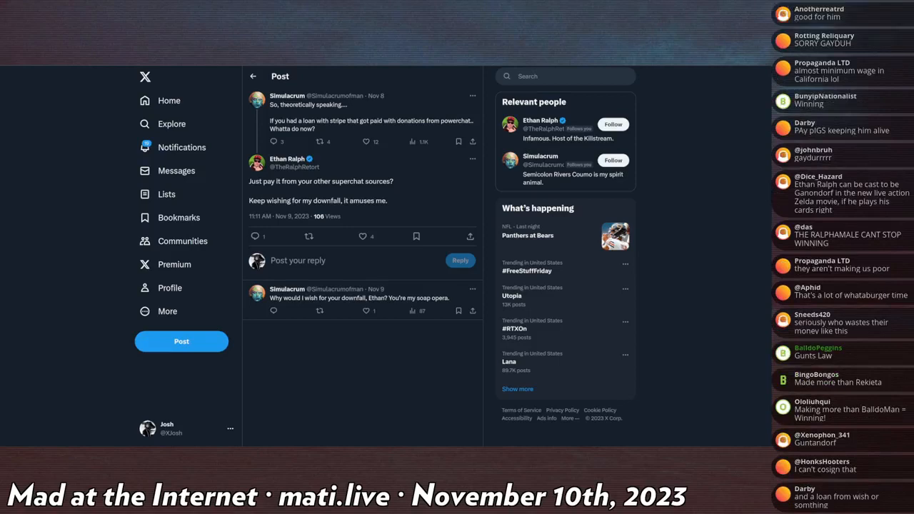
{"action": "scroll", "scroll_direction": "down", "scroll_amount": 3}
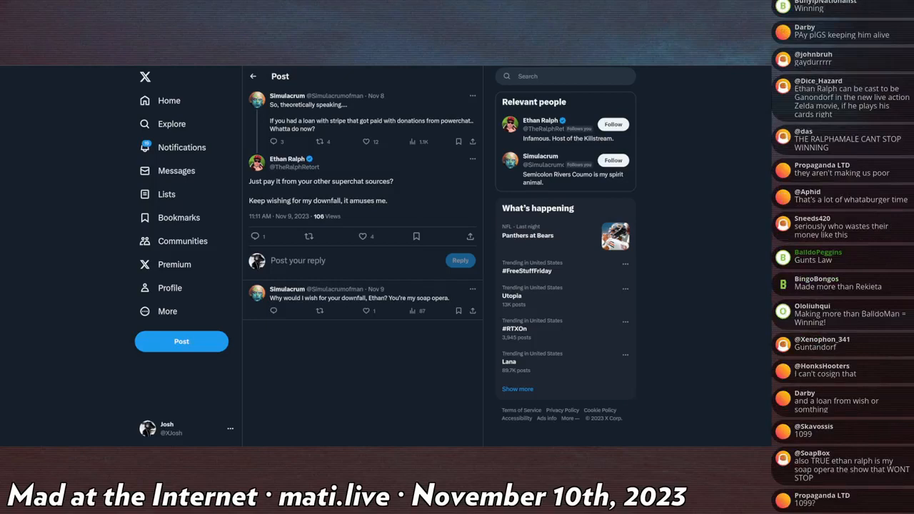
{"action": "scroll", "scroll_direction": "down", "scroll_amount": 3}
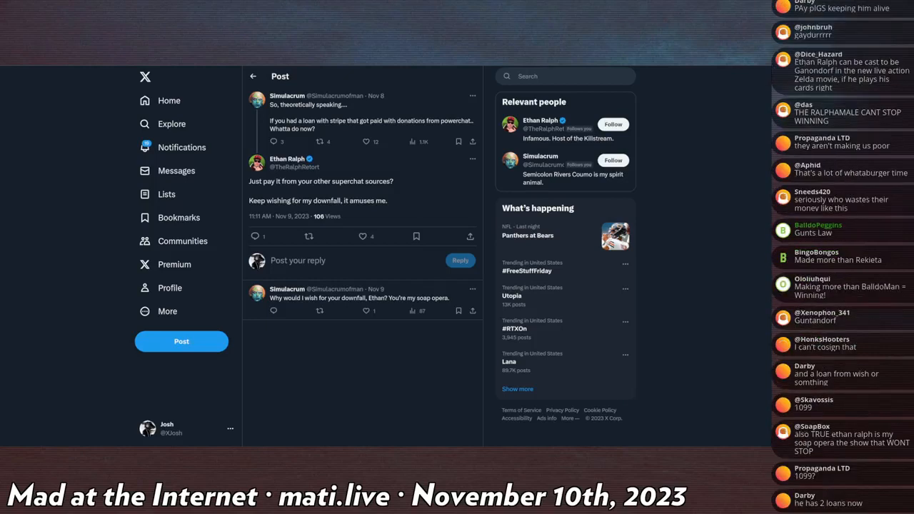
{"action": "scroll", "scroll_direction": "down", "scroll_amount": 3}
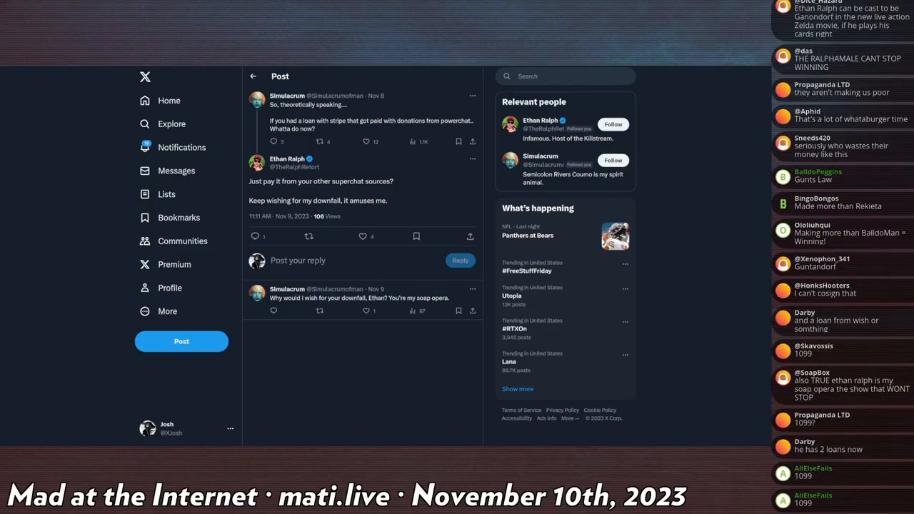
{"action": "scroll", "scroll_direction": "down", "scroll_amount": 3}
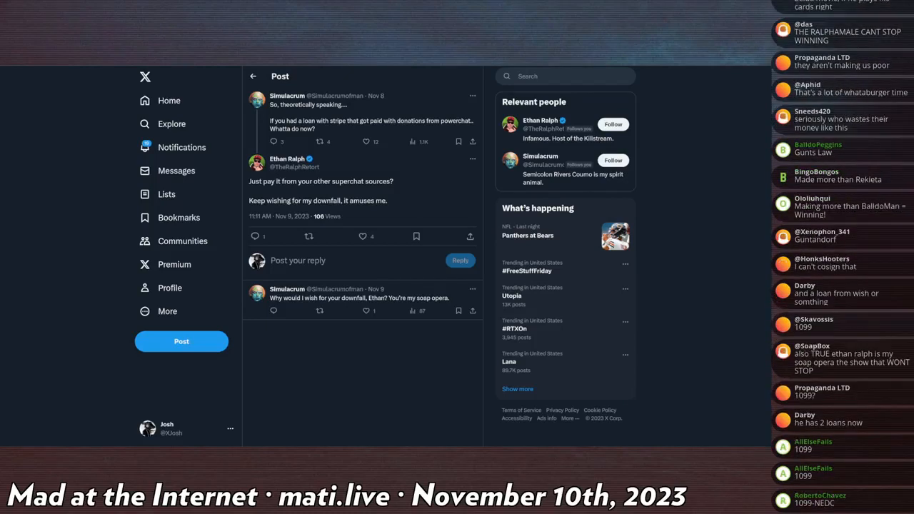
{"action": "scroll", "scroll_direction": "down", "scroll_amount": 3}
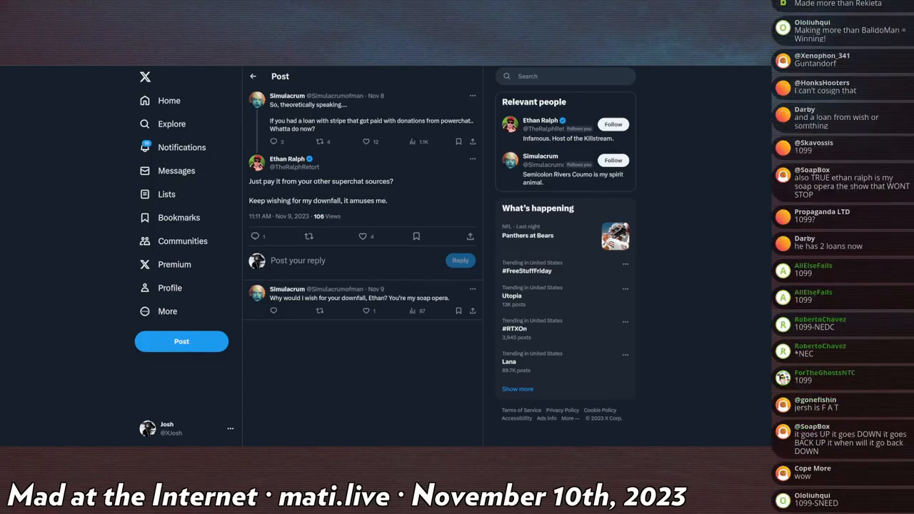
{"action": "scroll", "scroll_direction": "down", "scroll_amount": 3}
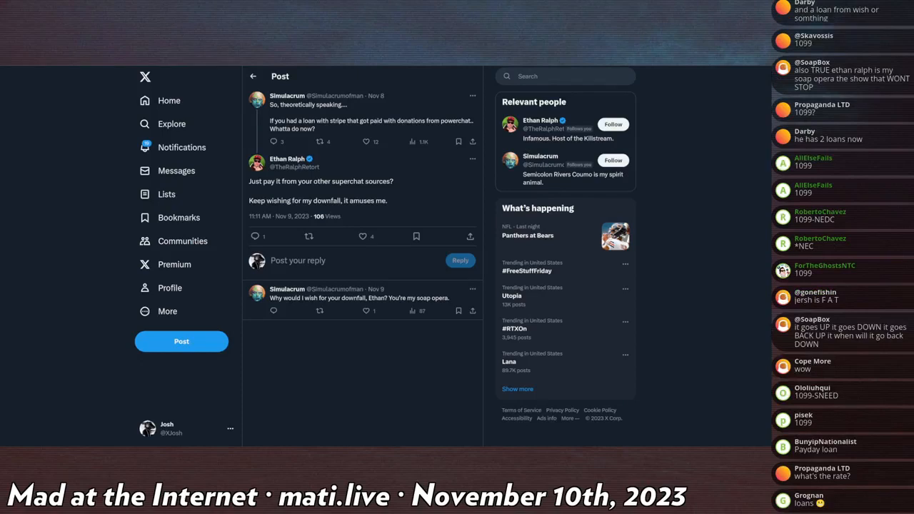
{"action": "scroll", "scroll_direction": "down", "scroll_amount": 3}
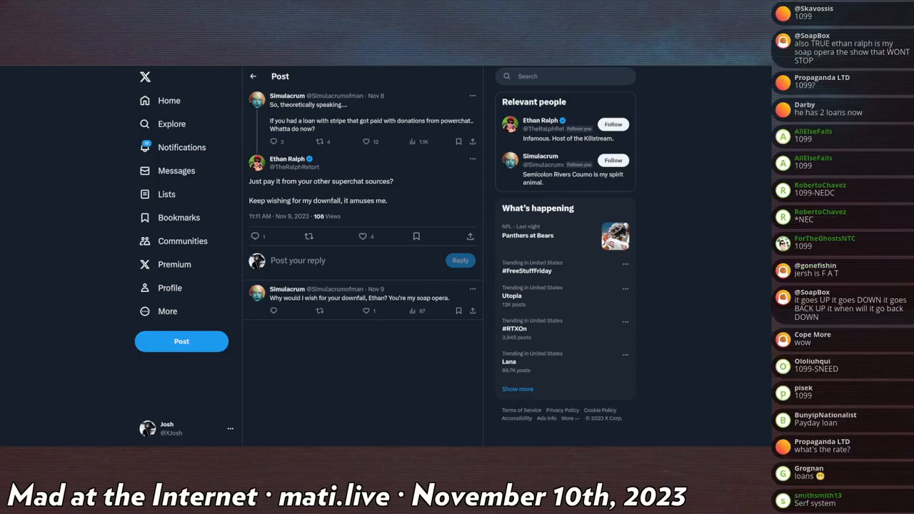
{"action": "scroll", "scroll_direction": "down", "scroll_amount": 3}
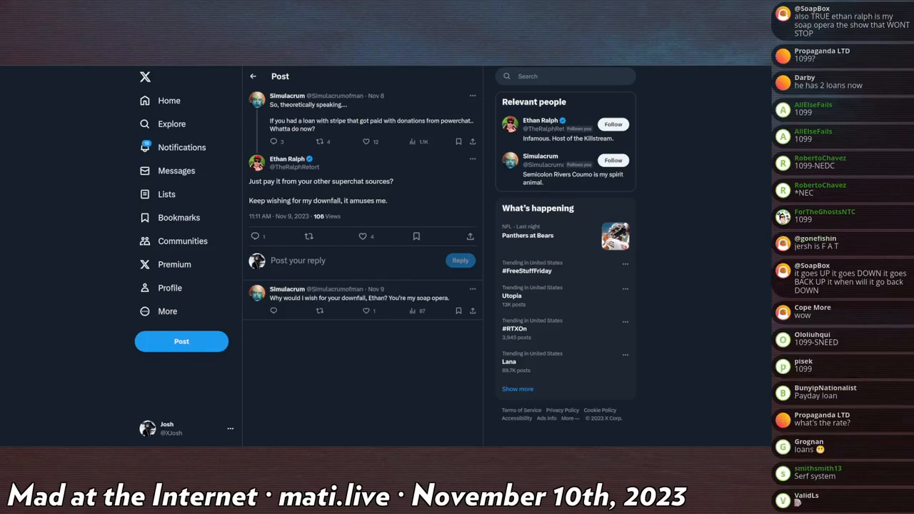
{"action": "scroll", "scroll_direction": "down", "scroll_amount": 3}
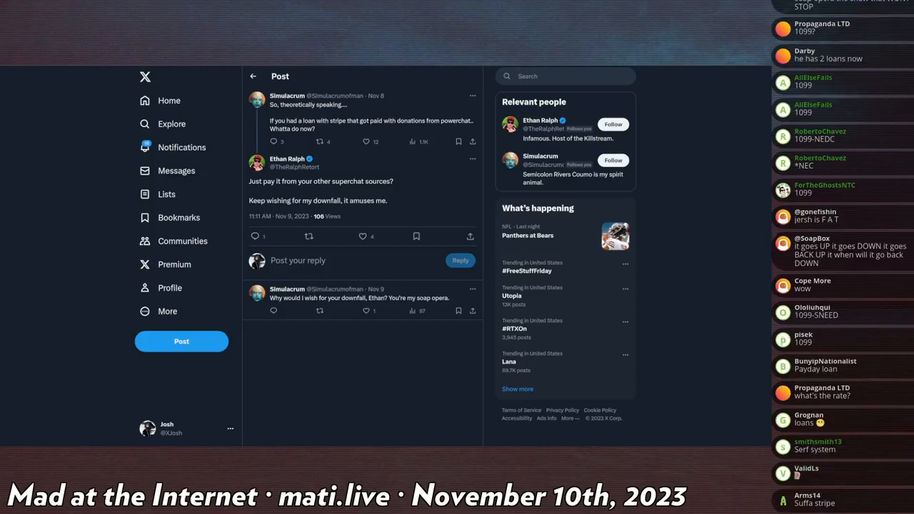
{"action": "scroll", "scroll_direction": "down", "scroll_amount": 3}
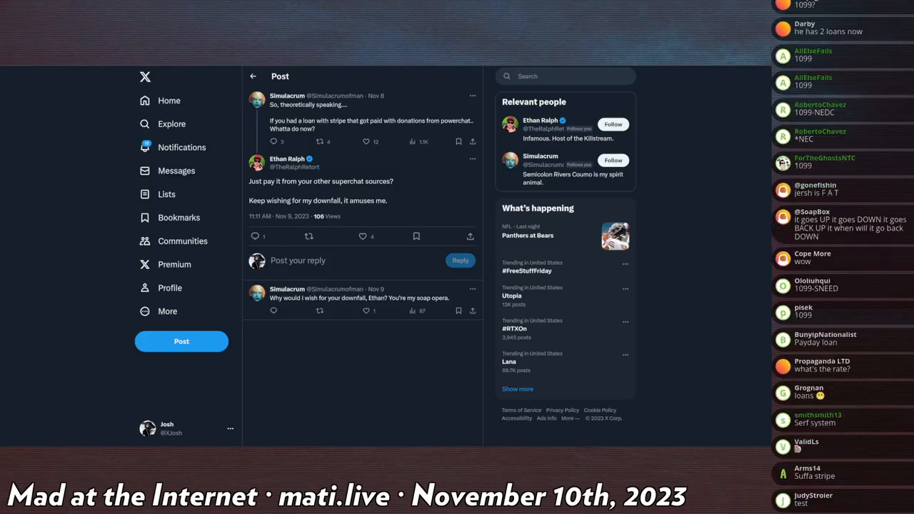
{"action": "scroll", "scroll_direction": "down", "scroll_amount": 3}
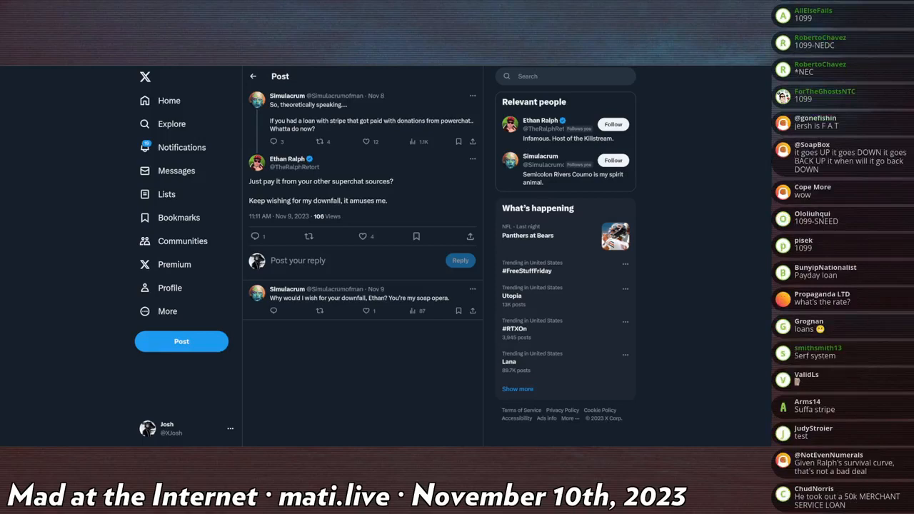
{"action": "scroll", "scroll_direction": "down", "scroll_amount": 3}
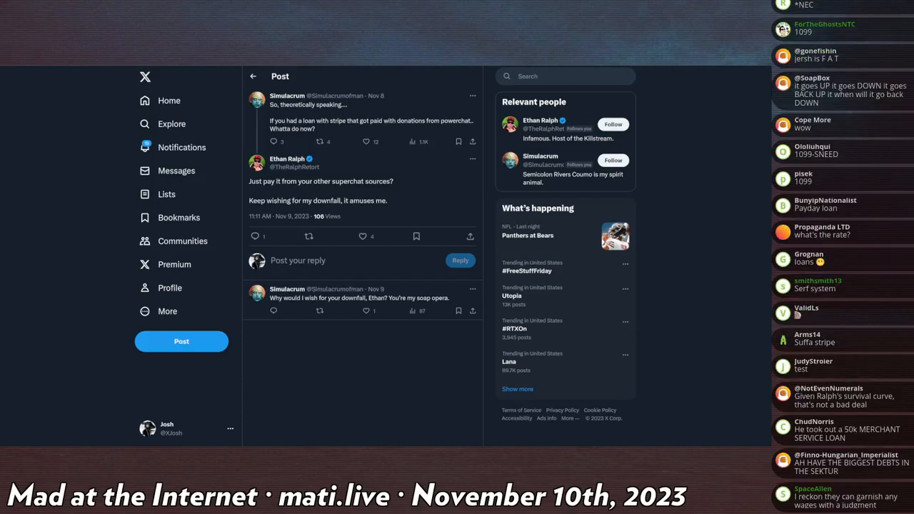
{"action": "scroll", "scroll_direction": "down", "scroll_amount": 3}
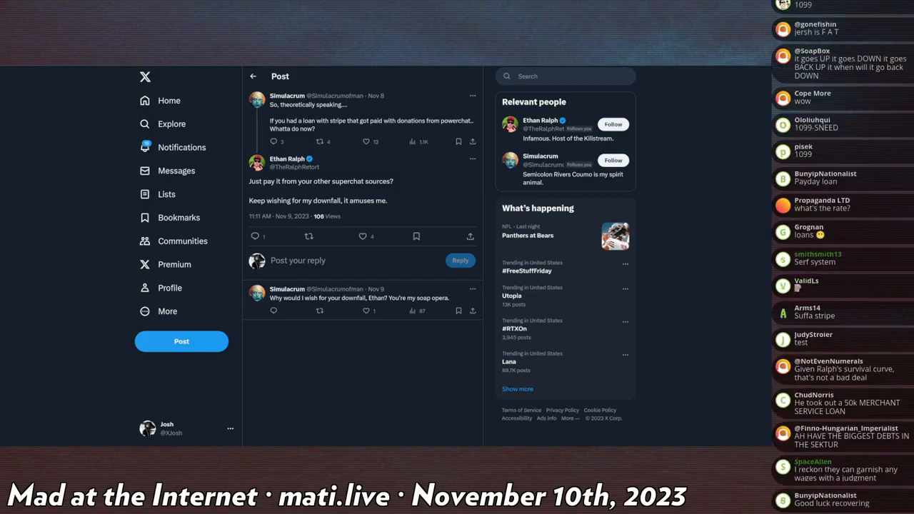
{"action": "scroll", "scroll_direction": "down", "scroll_amount": 3}
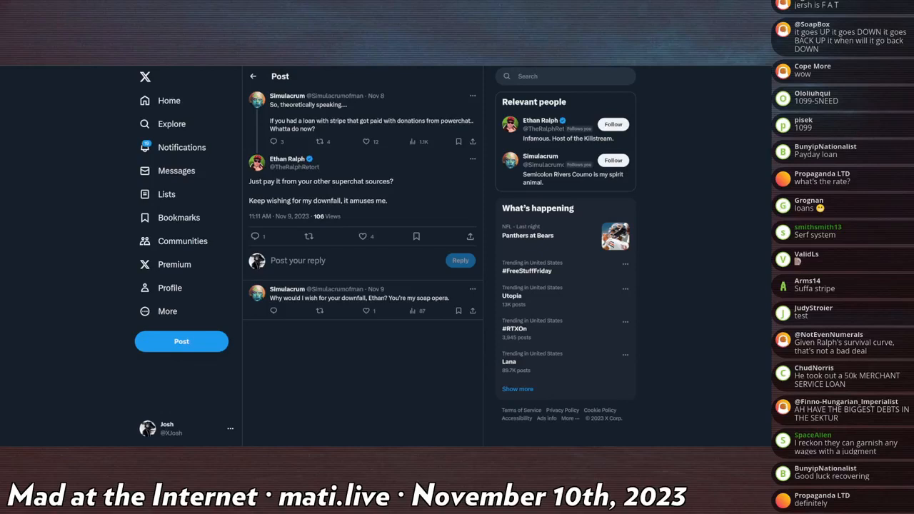
{"action": "scroll", "scroll_direction": "down", "scroll_amount": 3}
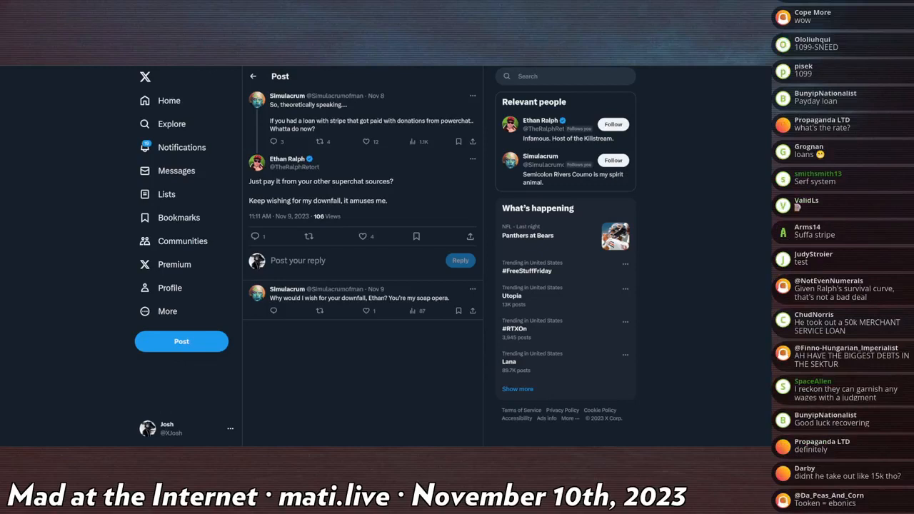
{"action": "scroll", "scroll_direction": "down", "scroll_amount": 3}
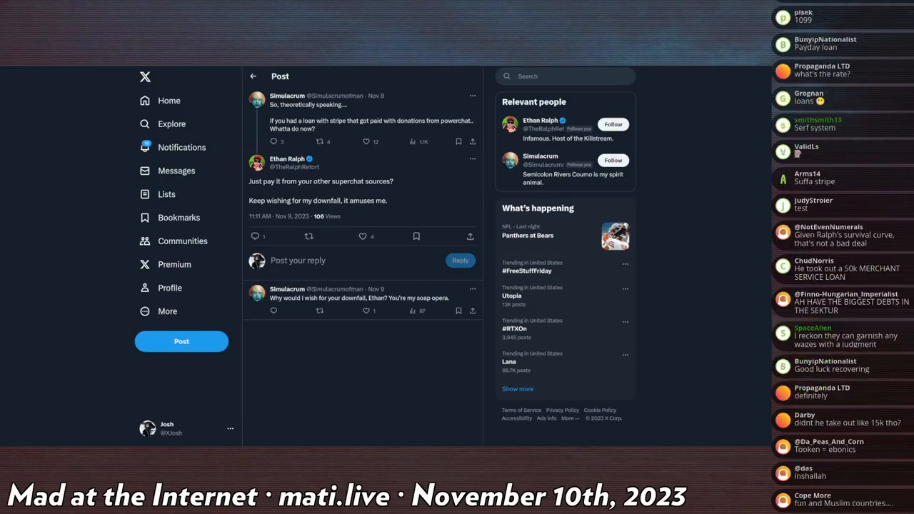
{"action": "scroll", "scroll_direction": "down", "scroll_amount": 3}
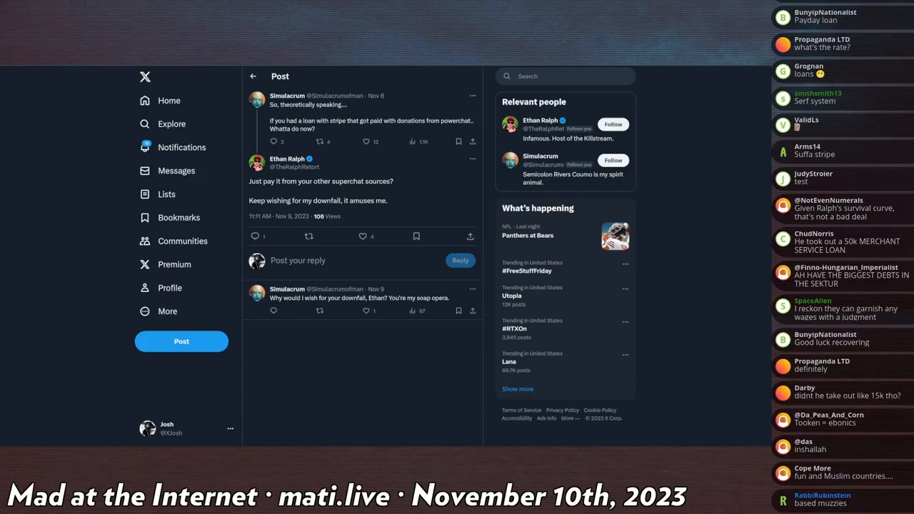
{"action": "scroll", "scroll_direction": "down", "scroll_amount": 3}
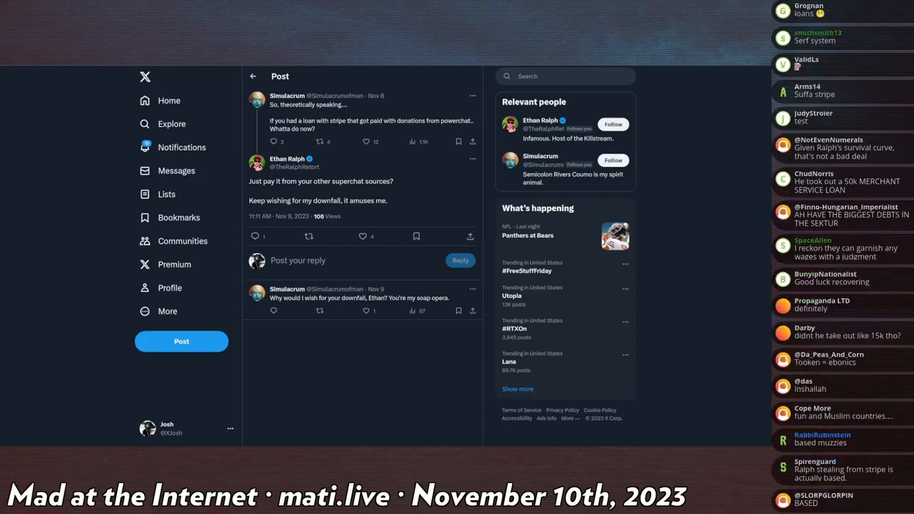
{"action": "scroll", "scroll_direction": "down", "scroll_amount": 3}
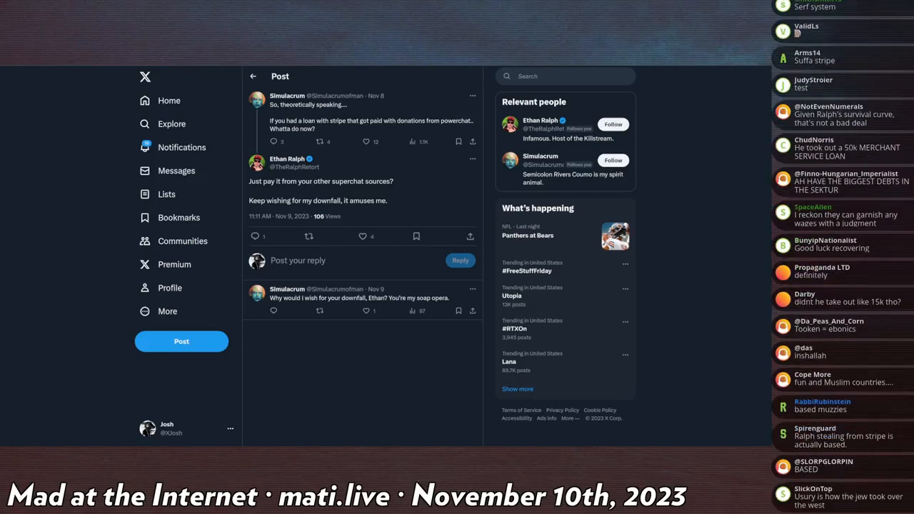
{"action": "scroll", "scroll_direction": "down", "scroll_amount": 3}
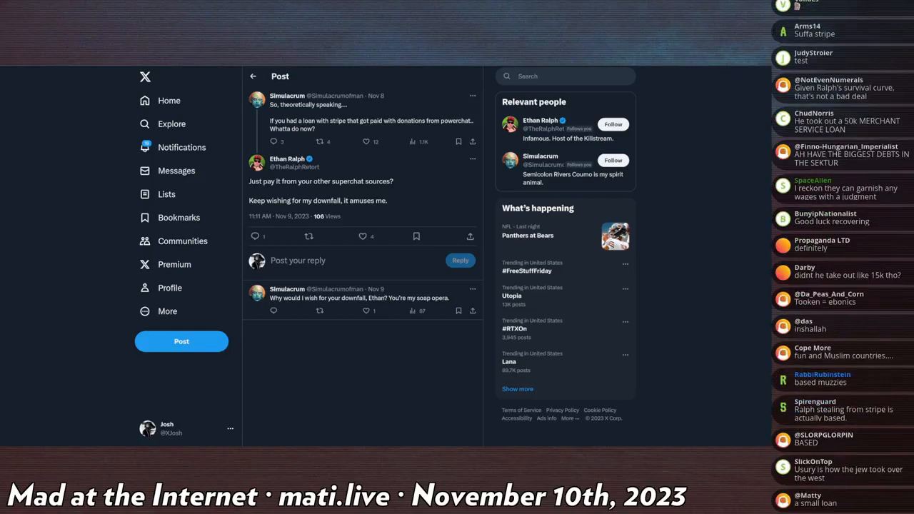
{"action": "scroll", "scroll_direction": "down", "scroll_amount": 3}
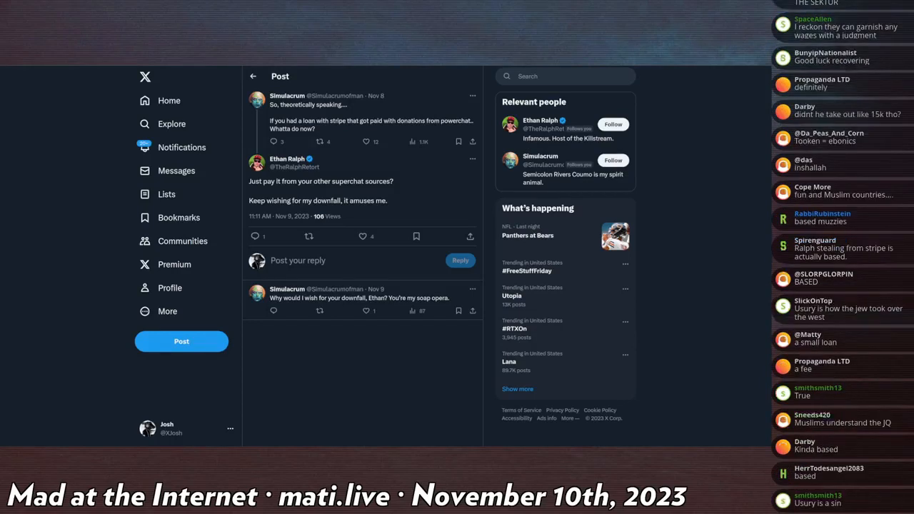
{"action": "scroll", "scroll_direction": "down", "scroll_amount": 3}
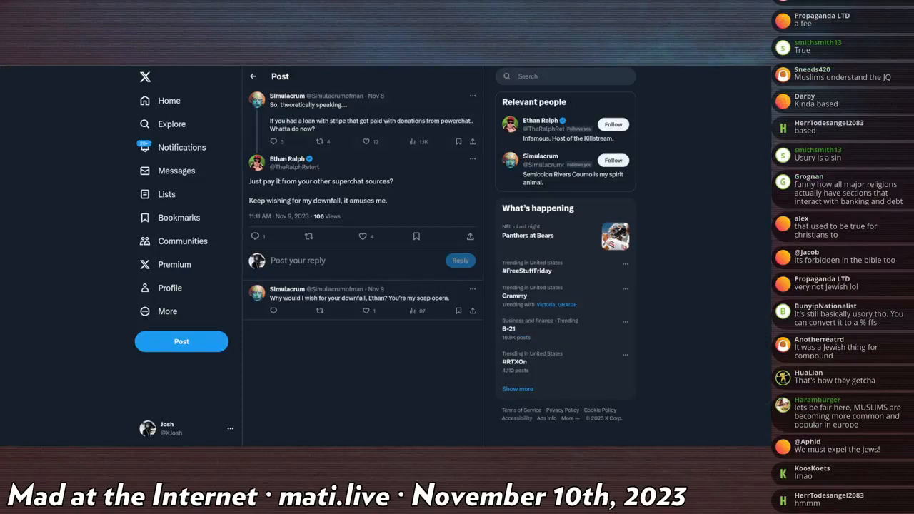
{"action": "scroll", "scroll_direction": "down", "scroll_amount": 3}
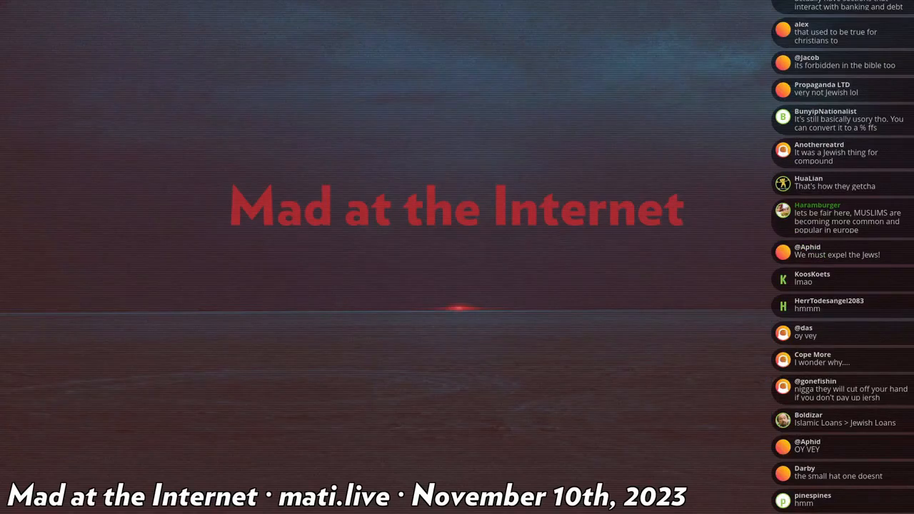
Step: Scroll down the feed to the X post carrying Powerchat's Stripe outage announcement image
{"action": "scroll", "scroll_direction": "down", "scroll_amount": 3}
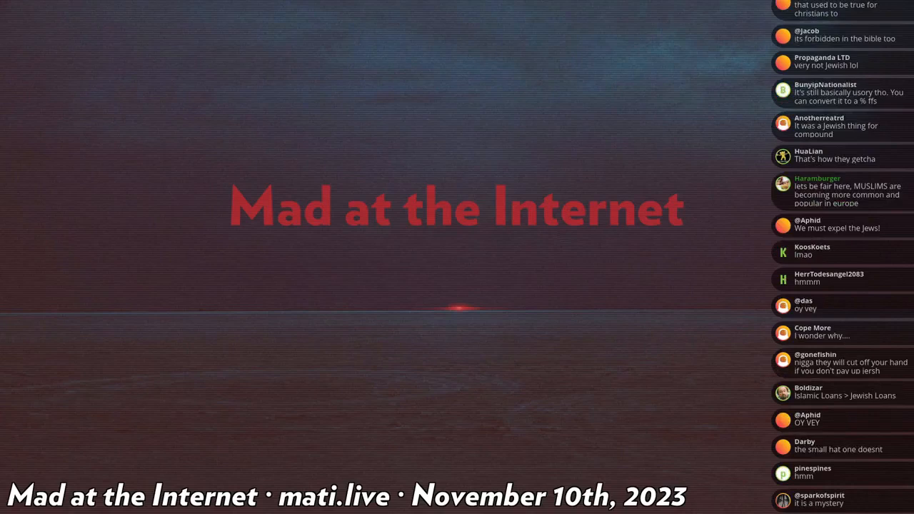
{"action": "scroll", "scroll_direction": "down", "scroll_amount": 3}
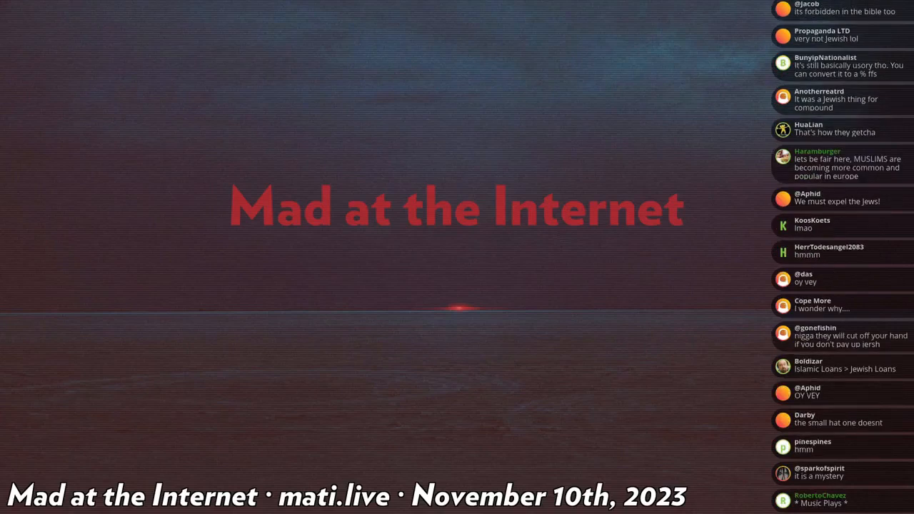
{"action": "scroll", "scroll_direction": "down", "scroll_amount": 3}
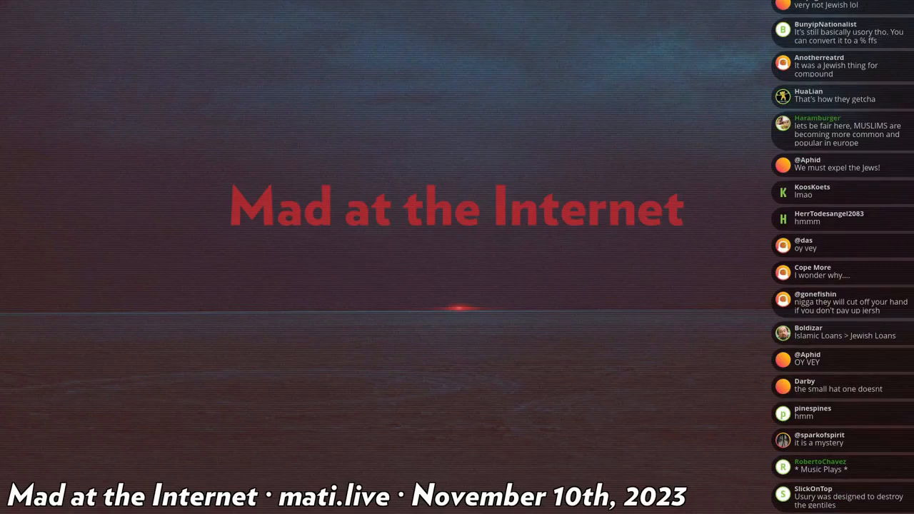
{"action": "scroll", "scroll_direction": "down", "scroll_amount": 3}
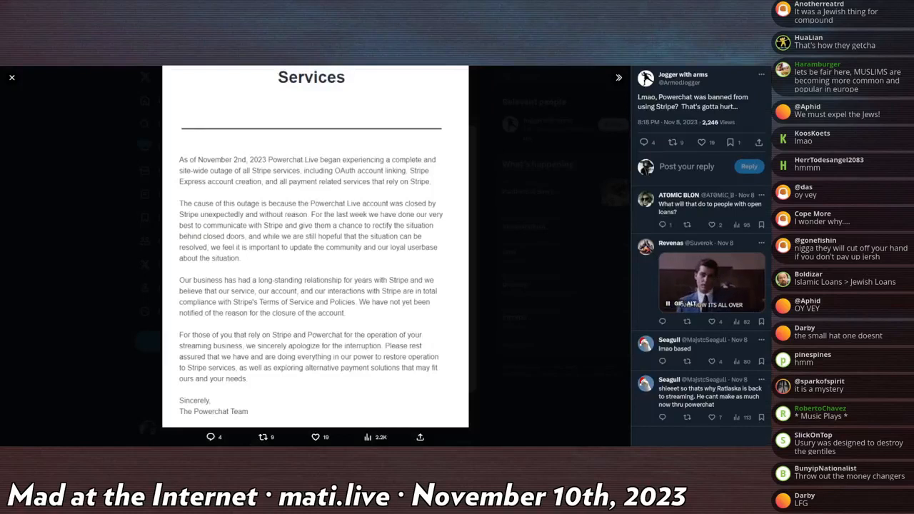
Step: Scroll through Powerchat's Services notice about its Stripe account closure to read it in full
{"action": "scroll", "scroll_direction": "down", "scroll_amount": 3}
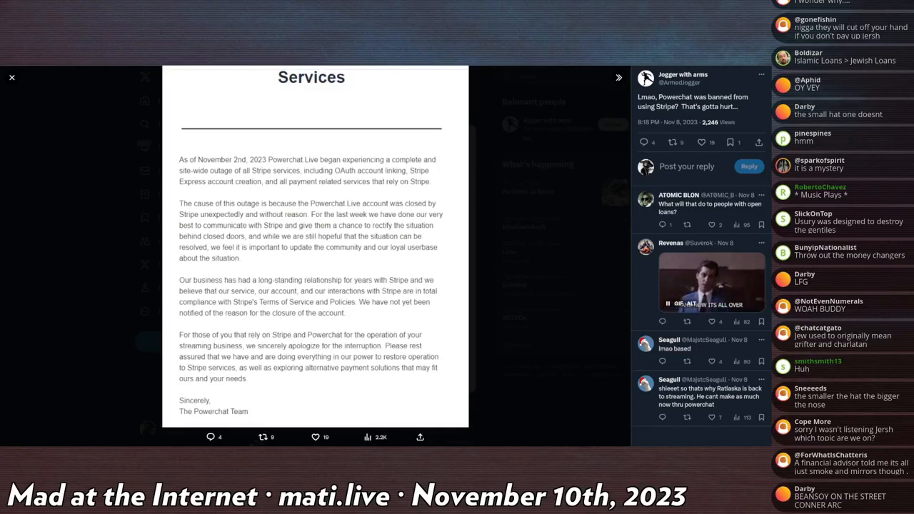
{"action": "scroll", "scroll_direction": "down", "scroll_amount": 3}
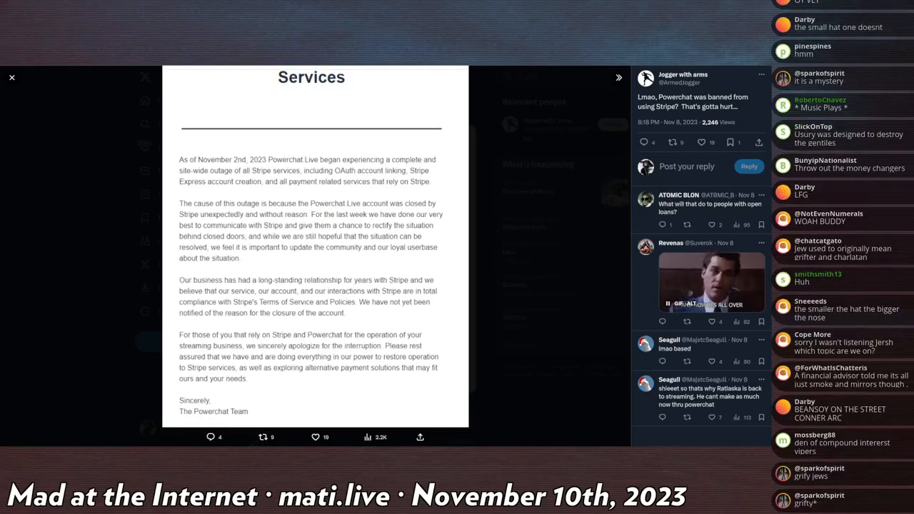
{"action": "scroll", "scroll_direction": "down", "scroll_amount": 3}
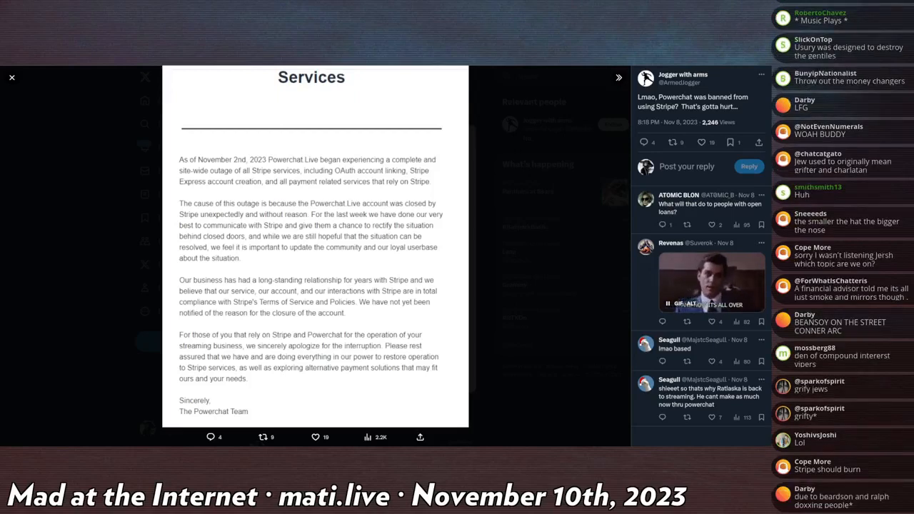
{"action": "scroll", "scroll_direction": "down", "scroll_amount": 3}
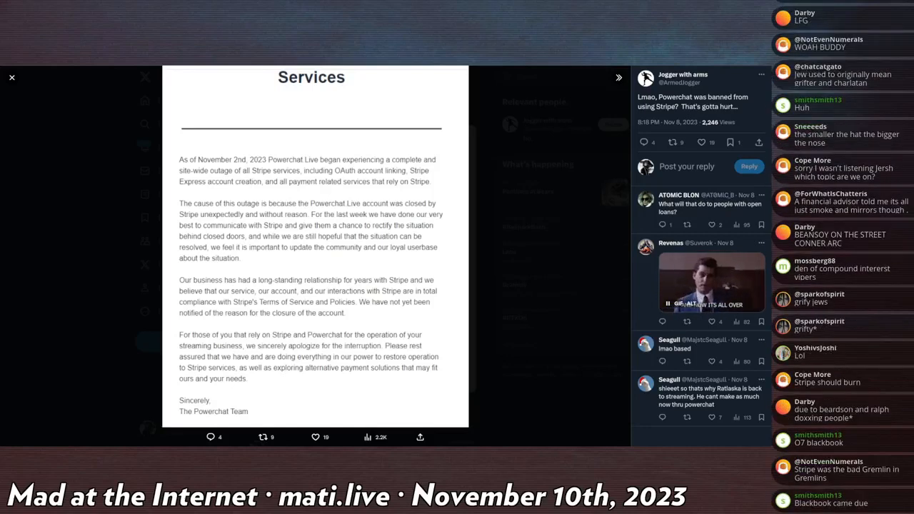
{"action": "scroll", "scroll_direction": "down", "scroll_amount": 3}
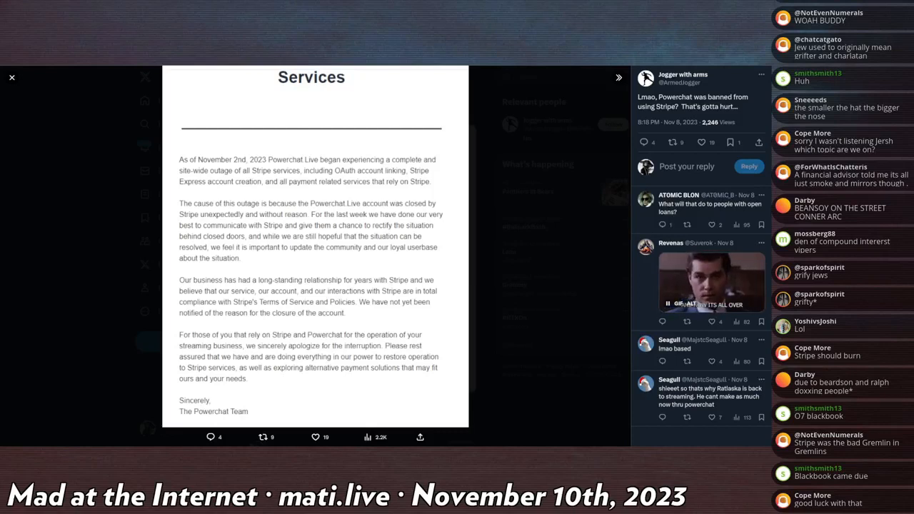
{"action": "scroll", "scroll_direction": "down", "scroll_amount": 3}
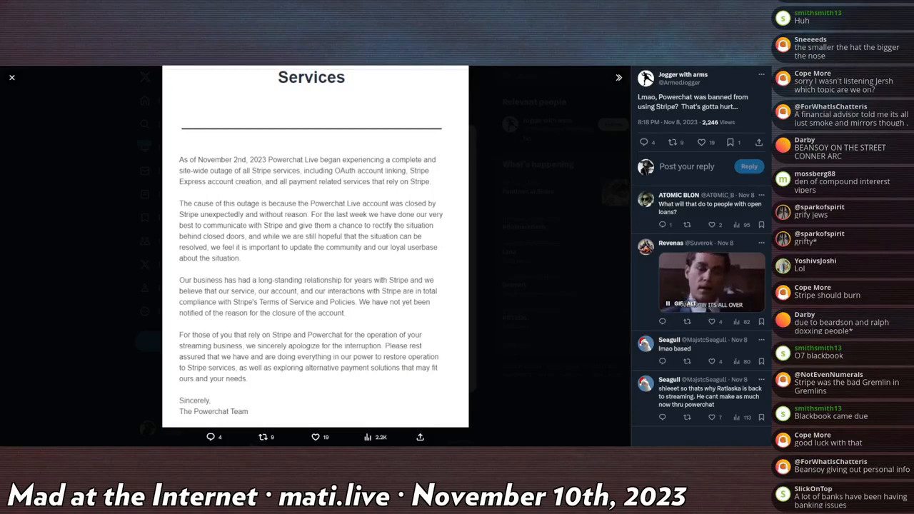
{"action": "scroll", "scroll_direction": "down", "scroll_amount": 3}
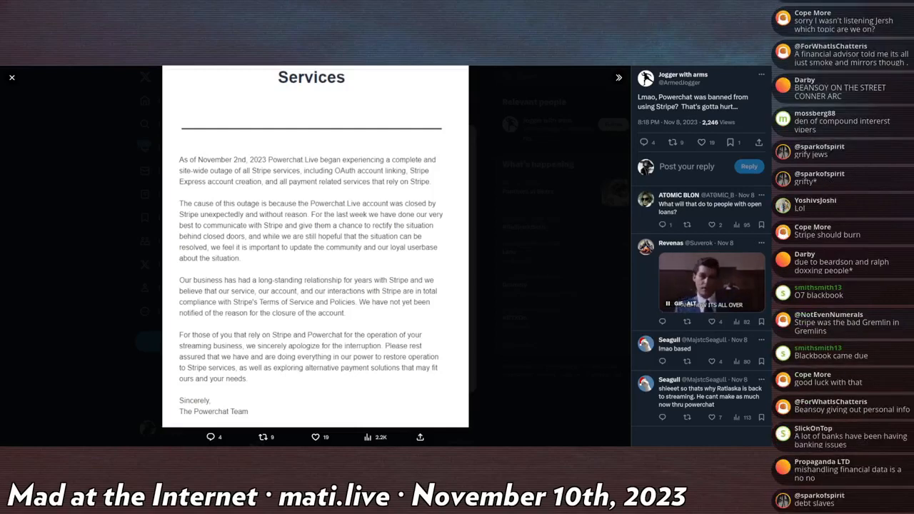
{"action": "scroll", "scroll_direction": "down", "scroll_amount": 3}
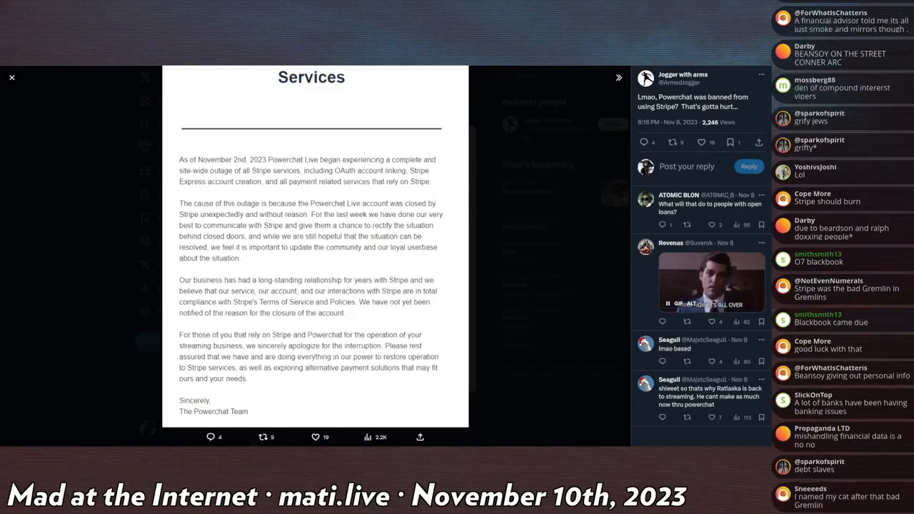
{"action": "scroll", "scroll_direction": "down", "scroll_amount": 3}
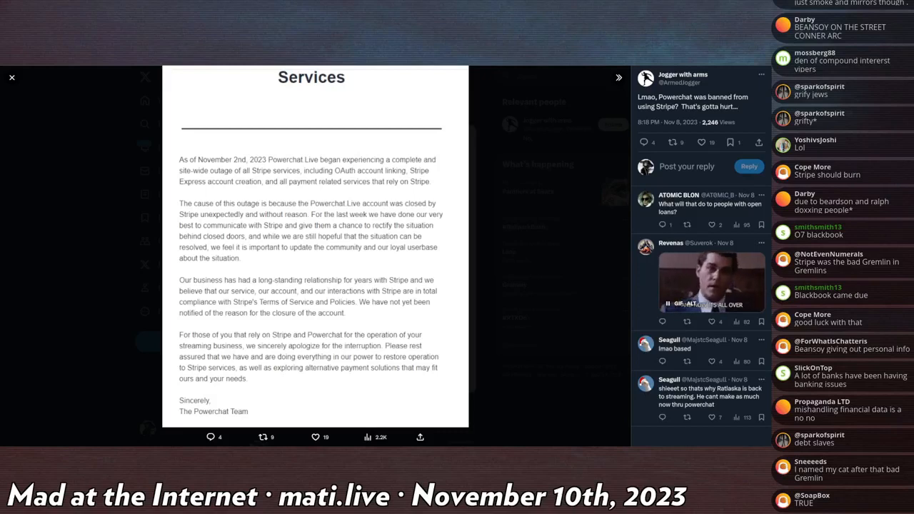
{"action": "scroll", "scroll_direction": "down", "scroll_amount": 3}
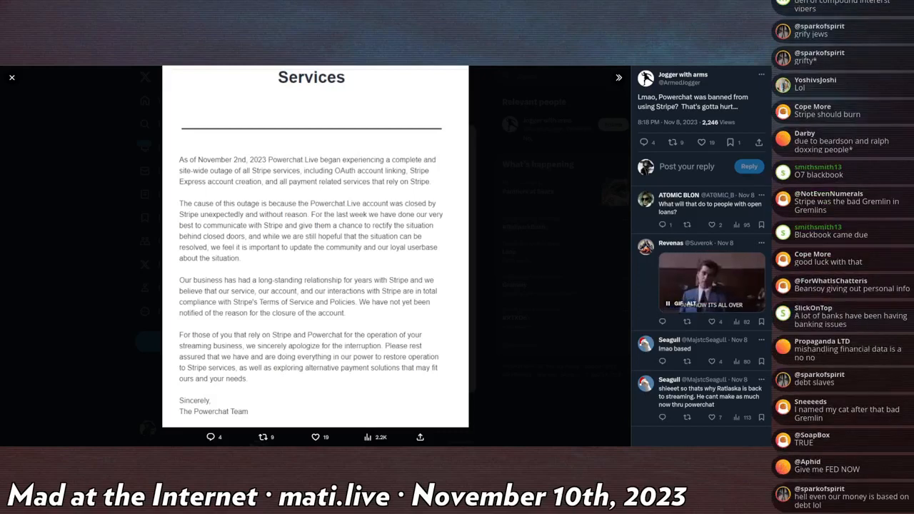
{"action": "scroll", "scroll_direction": "down", "scroll_amount": 3}
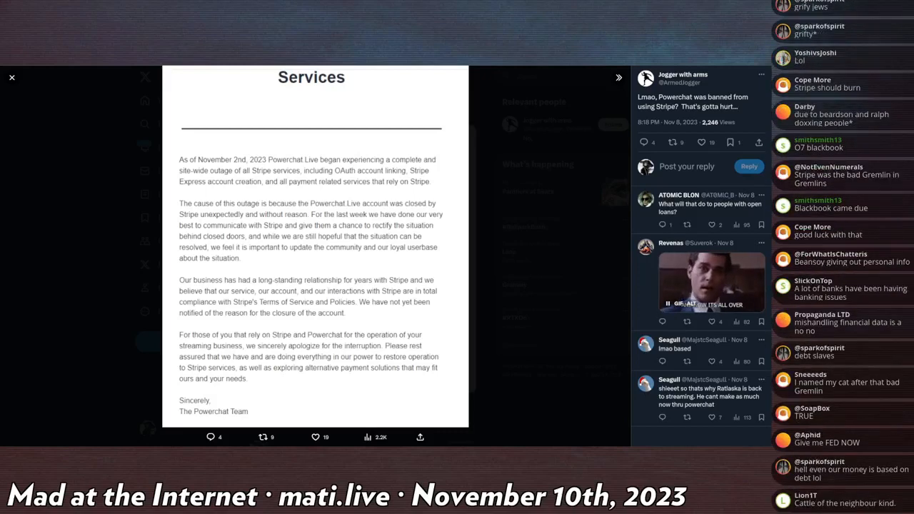
Step: Scroll down the post's reply thread beside the open Powerchat notice image
{"action": "scroll", "scroll_direction": "down", "scroll_amount": 3}
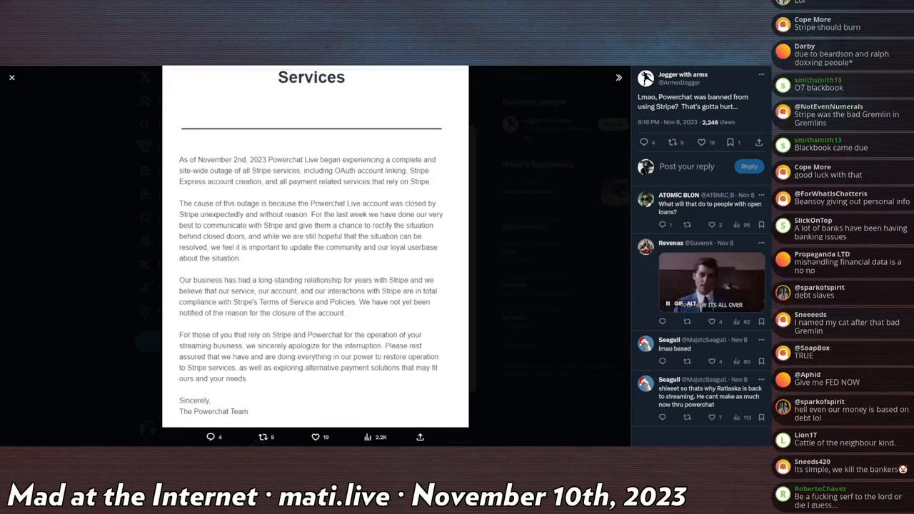
{"action": "scroll", "scroll_direction": "down", "scroll_amount": 3}
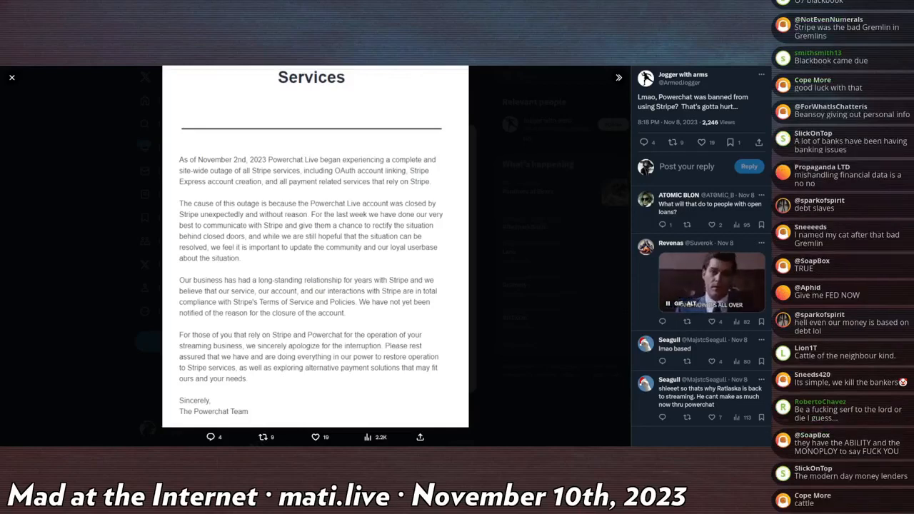
{"action": "scroll", "scroll_direction": "down", "scroll_amount": 3}
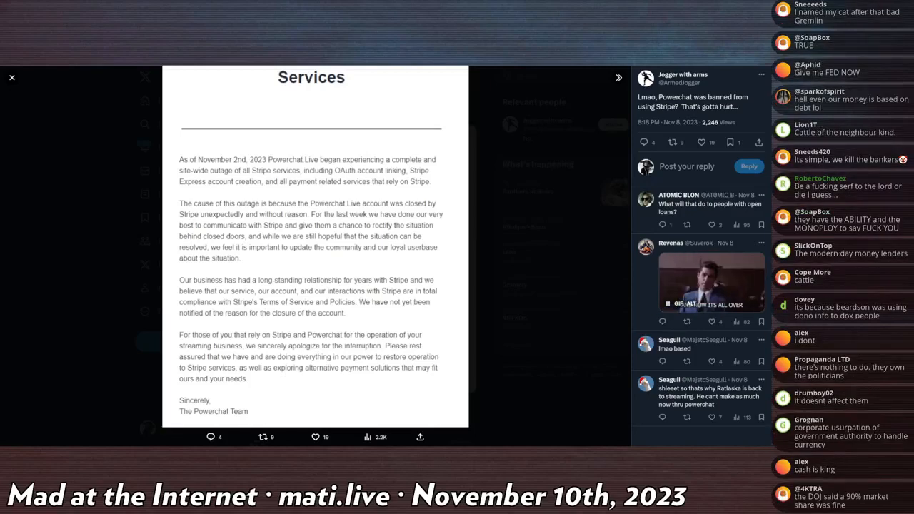
{"action": "scroll", "scroll_direction": "down", "scroll_amount": 3}
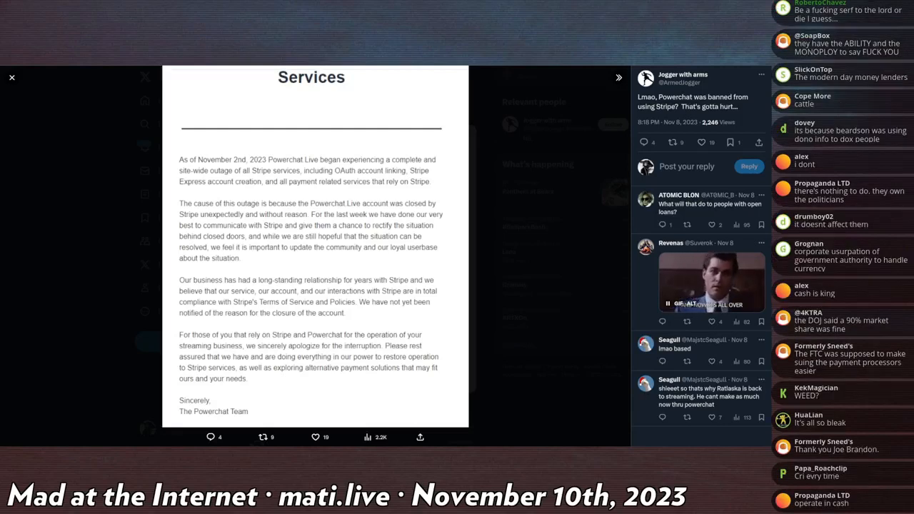
{"action": "scroll", "scroll_direction": "down", "scroll_amount": 3}
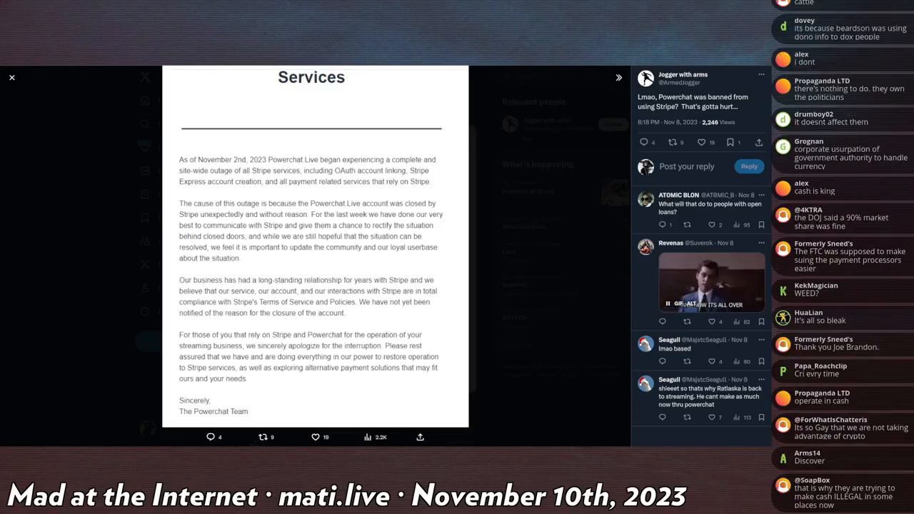
{"action": "scroll", "scroll_direction": "down", "scroll_amount": 3}
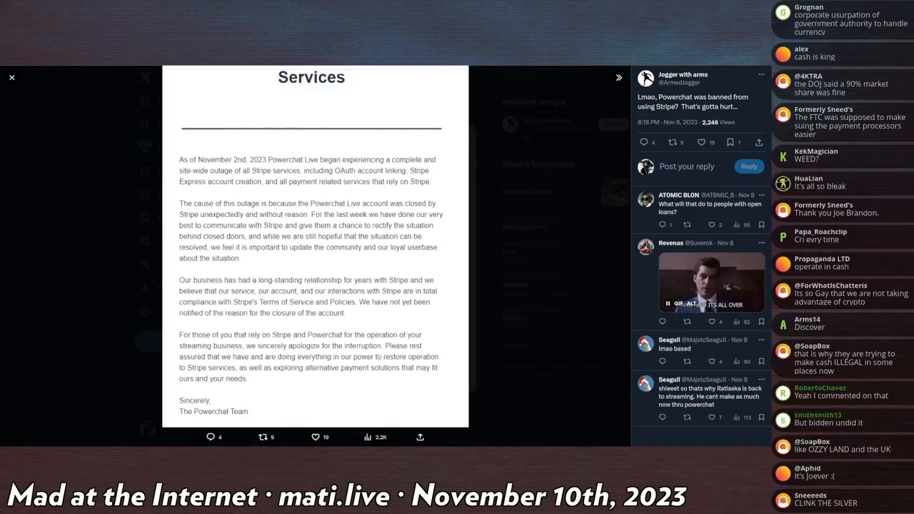
{"action": "scroll", "scroll_direction": "down", "scroll_amount": 3}
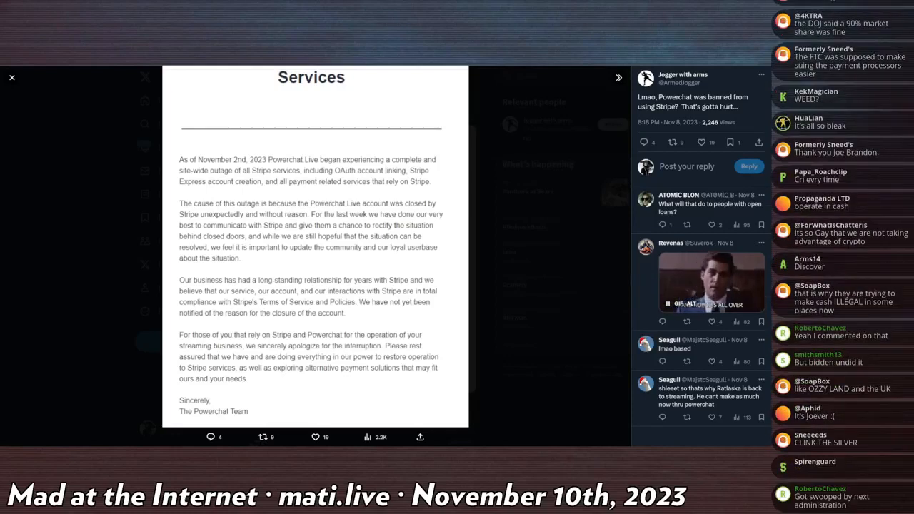
{"action": "scroll", "scroll_direction": "down", "scroll_amount": 3}
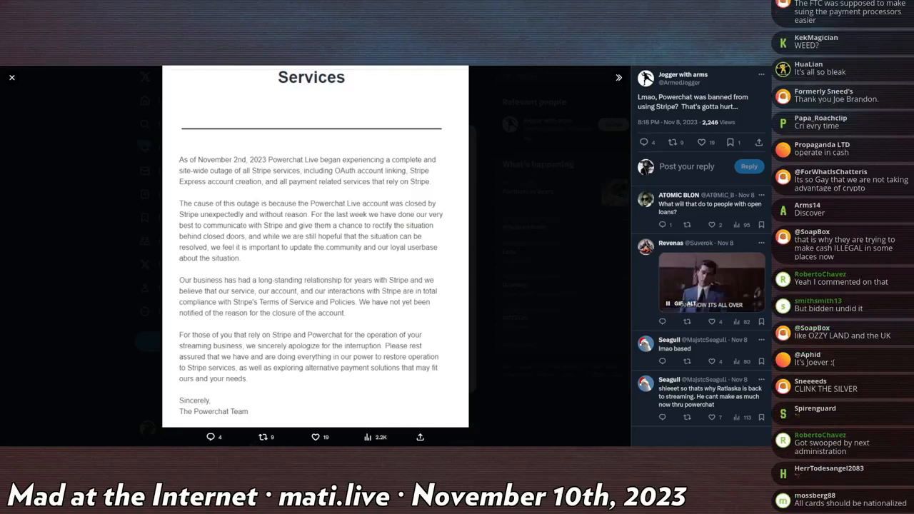
{"action": "scroll", "scroll_direction": "down", "scroll_amount": 3}
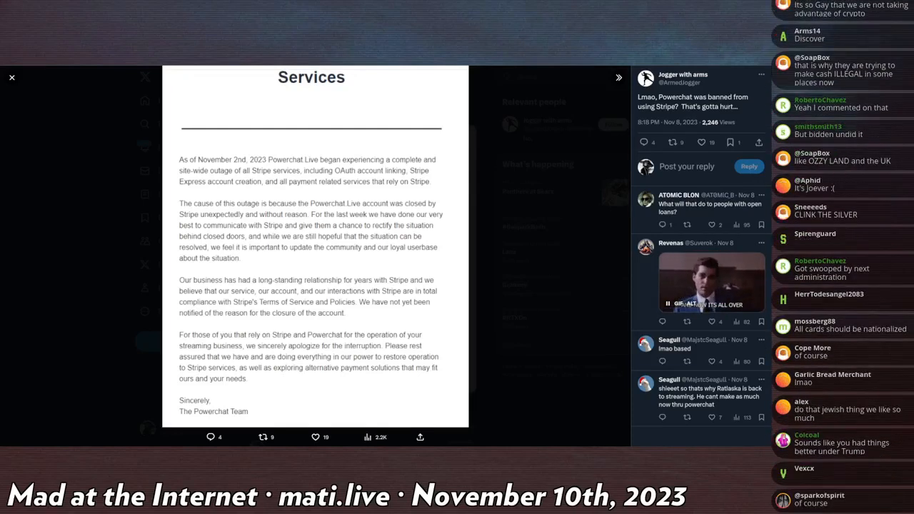
{"action": "scroll", "scroll_direction": "down", "scroll_amount": 3}
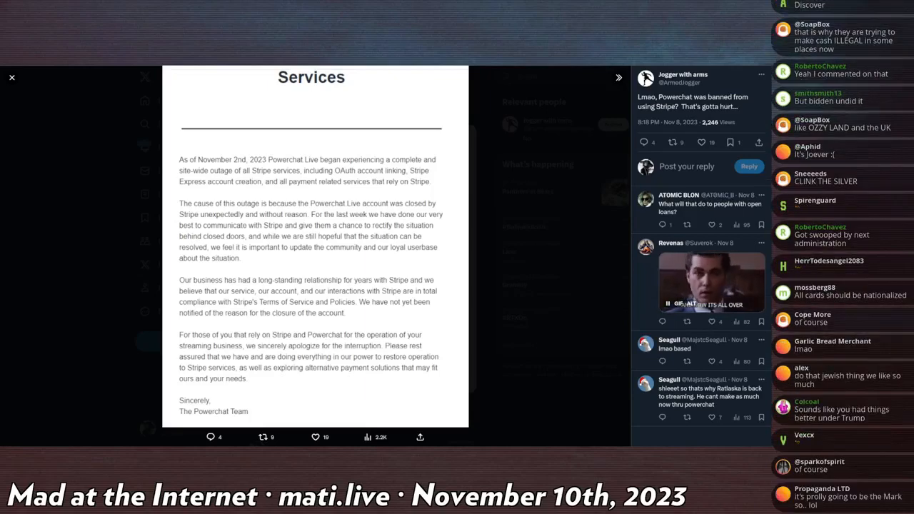